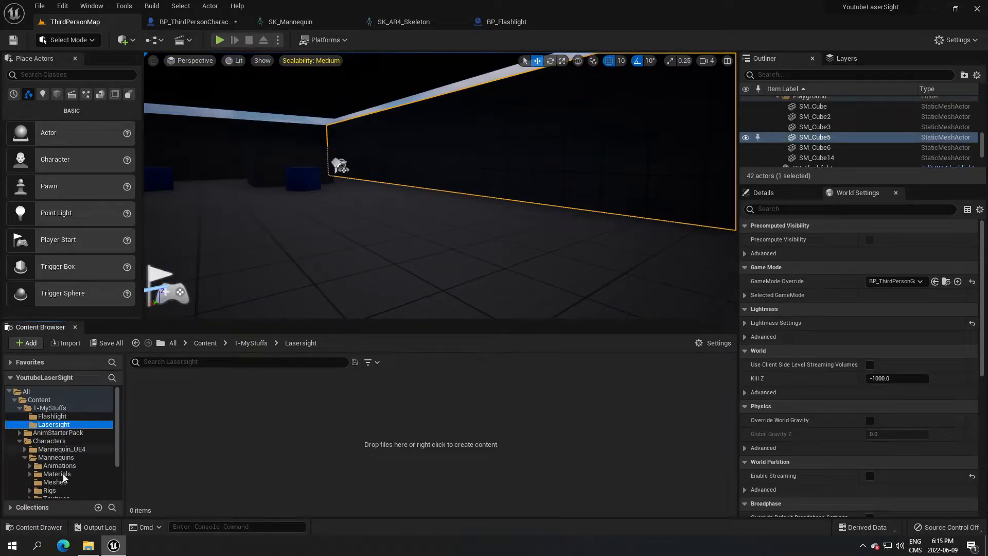
# Add a new Material asset named M_Laser in Lasersight and open it for editing.
pyautogui.rightClick(432, 444)
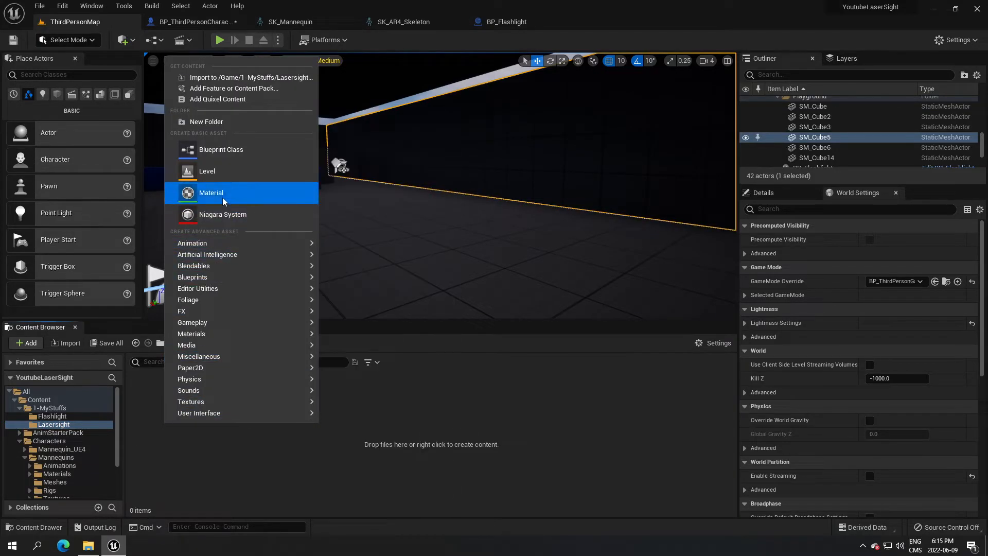
pyautogui.click(211, 192)
pyautogui.write('M_Laser')
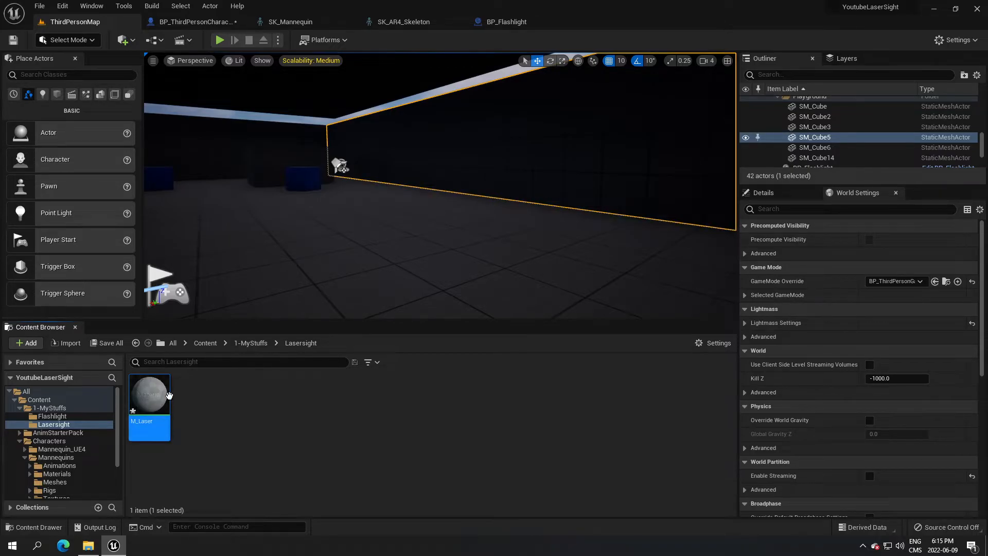
pyautogui.doubleClick(150, 394)
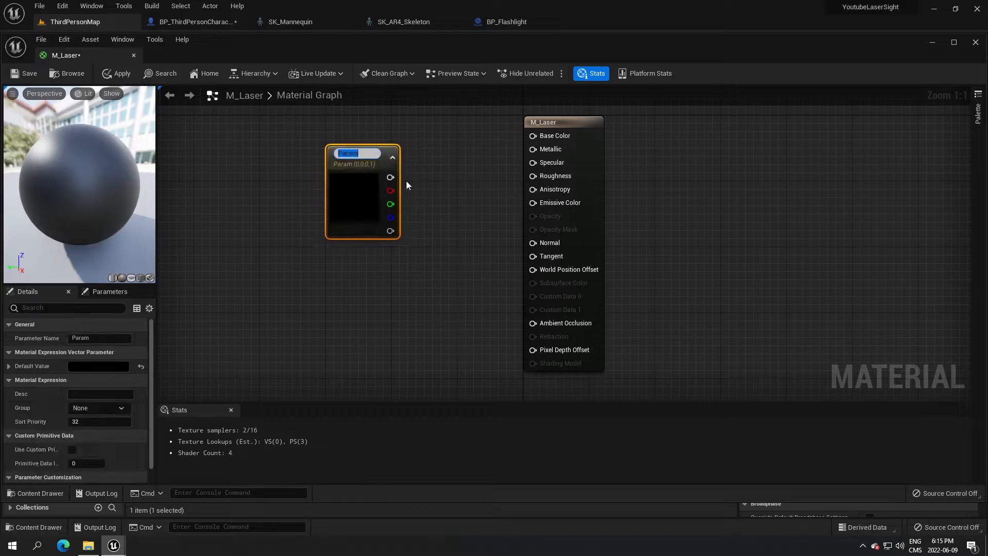
# Name the vector parameter Color, set it to red (R 1, G 0, B 0.0612), and wire it to Base Color.
pyautogui.write('Color')
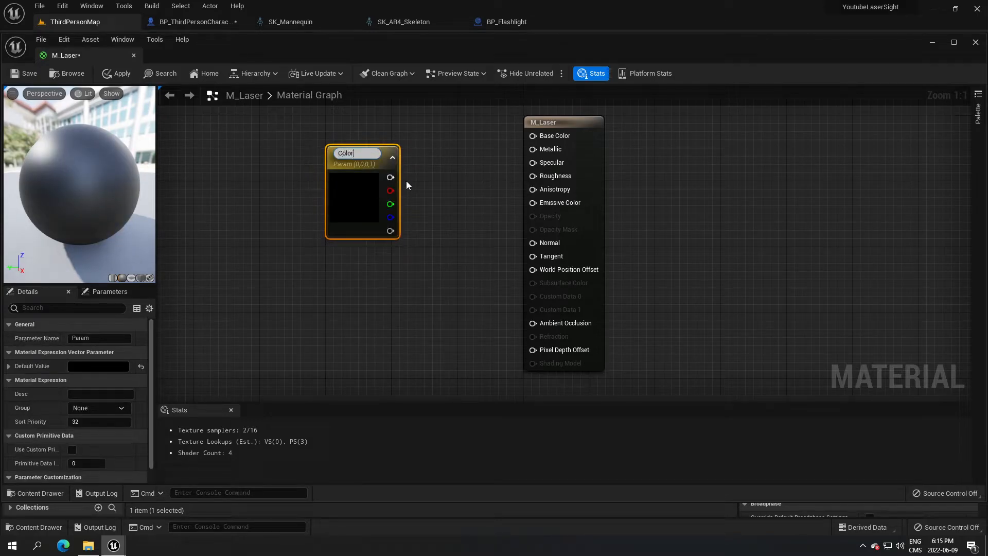
pyautogui.click(353, 202)
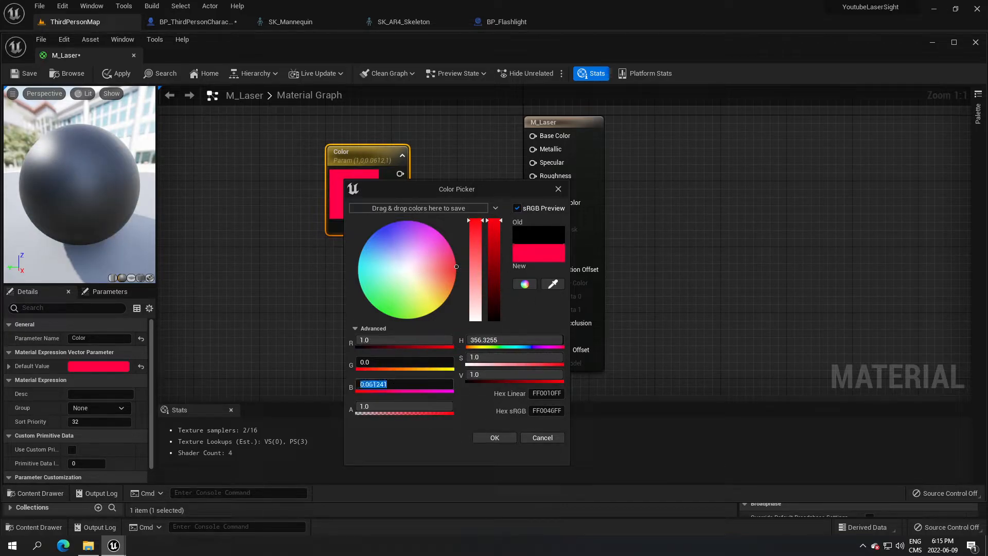
pyautogui.click(494, 437)
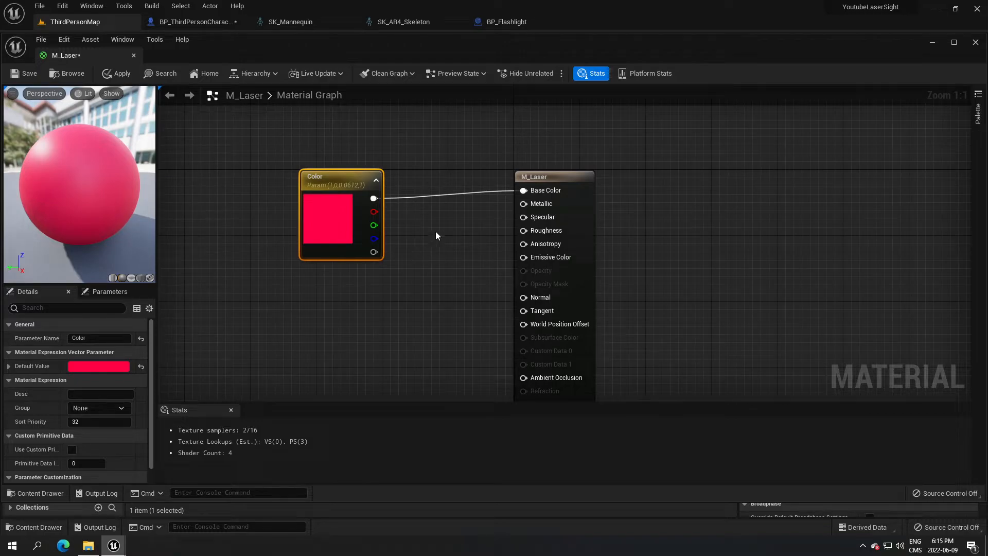
pyautogui.click(449, 245)
pyautogui.write('Metallic')
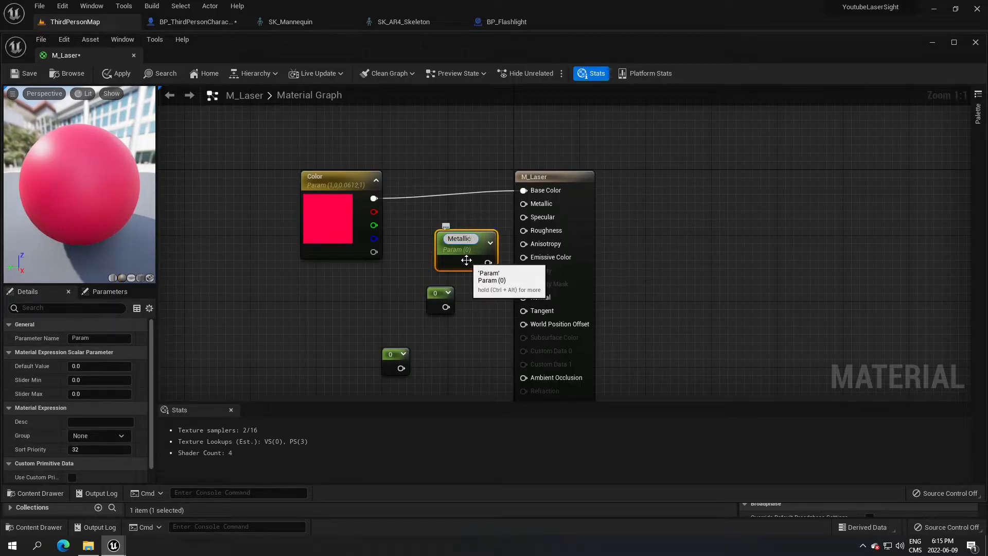
# Name the scalar parameters Metallic and Roughness, and convert the leftover constant into a Brightness parameter.
pyautogui.doubleClick(452, 294)
pyautogui.write('Roughtne')
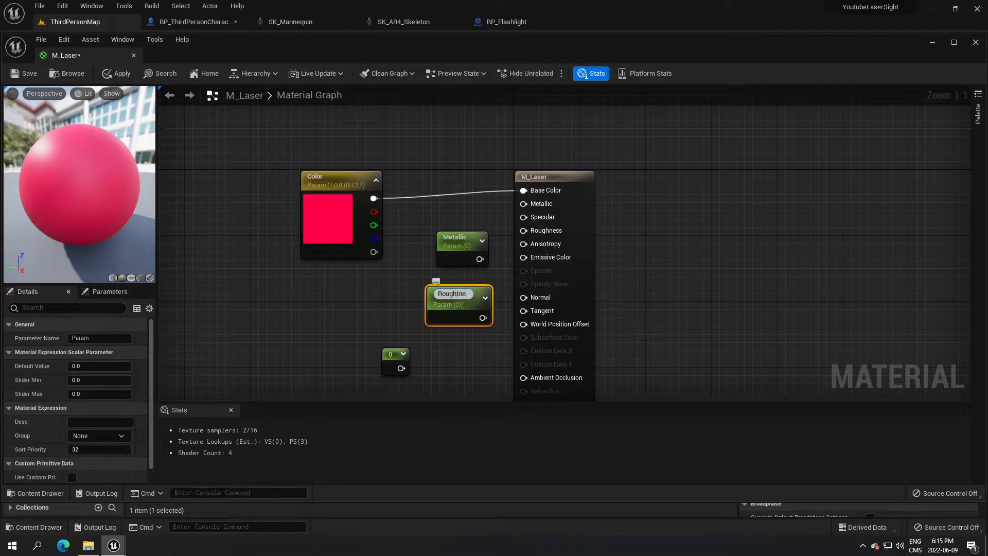
pyautogui.rightClick(396, 353)
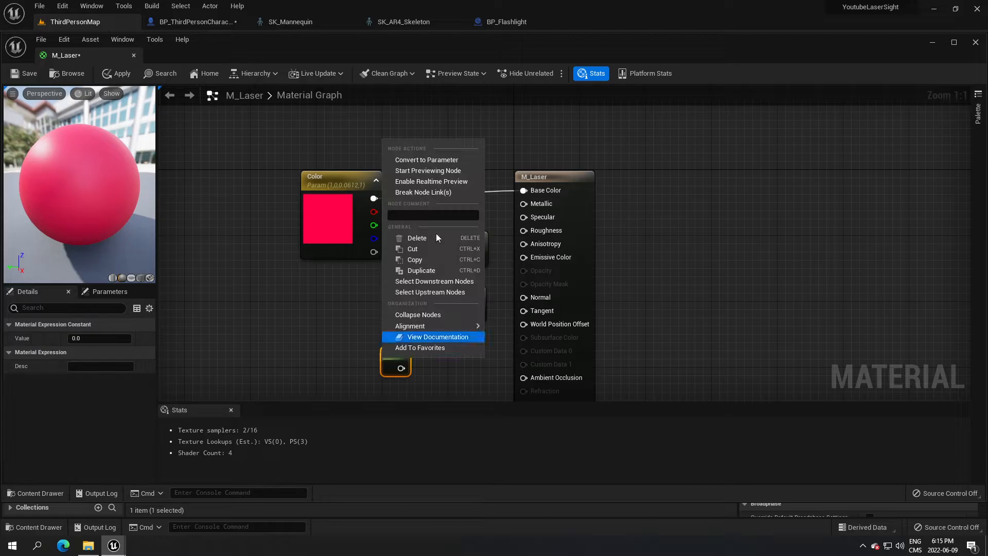
pyautogui.click(427, 160)
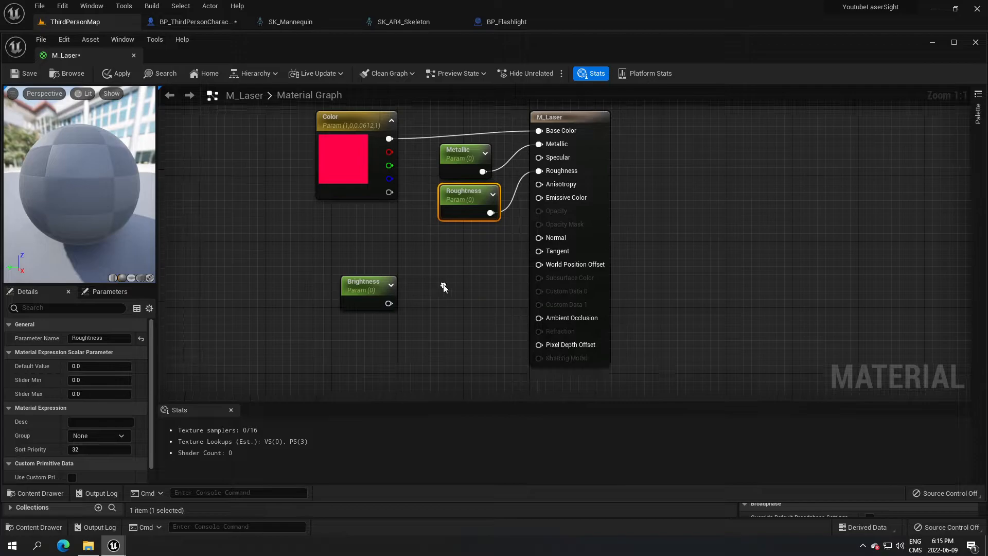
pyautogui.click(363, 281)
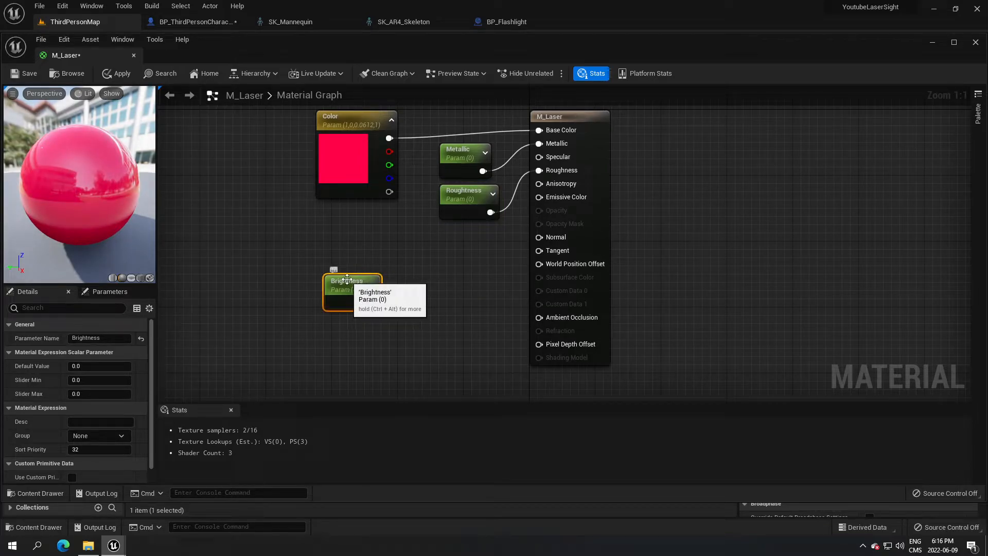
pyautogui.moveTo(396, 219)
pyautogui.write('mul')
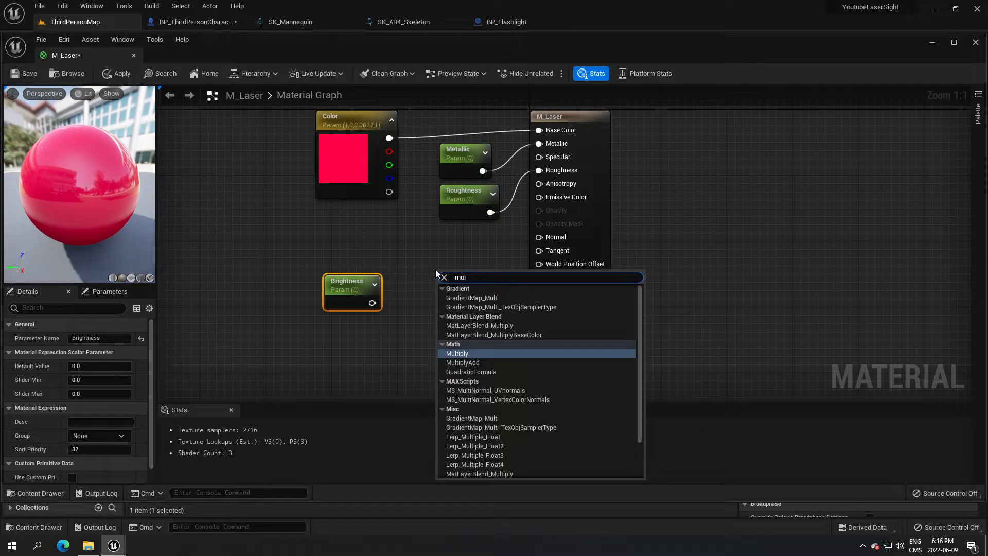
# Multiply Color by Brightness into Emissive Color, with Brightness defaulting to 100.
pyautogui.click(457, 353)
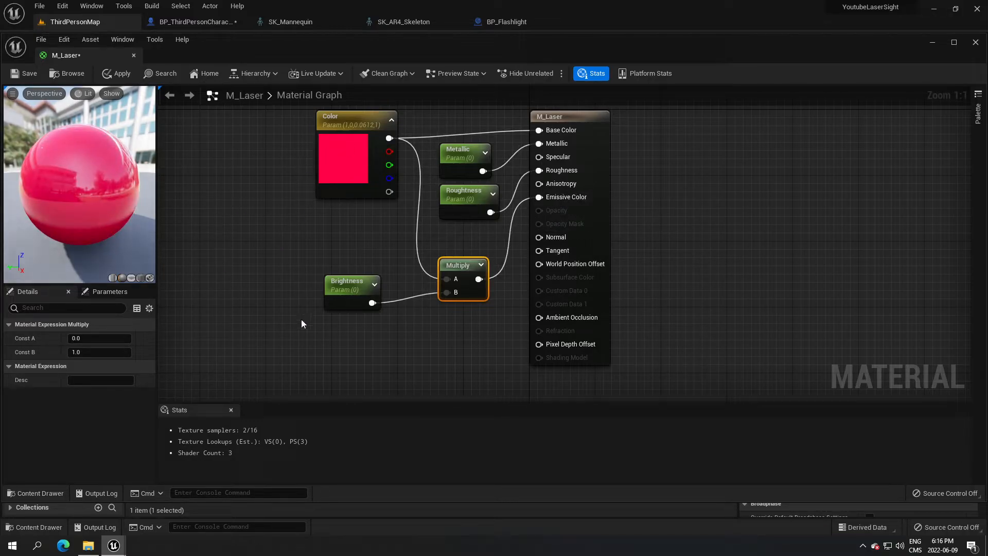
pyautogui.click(346, 285)
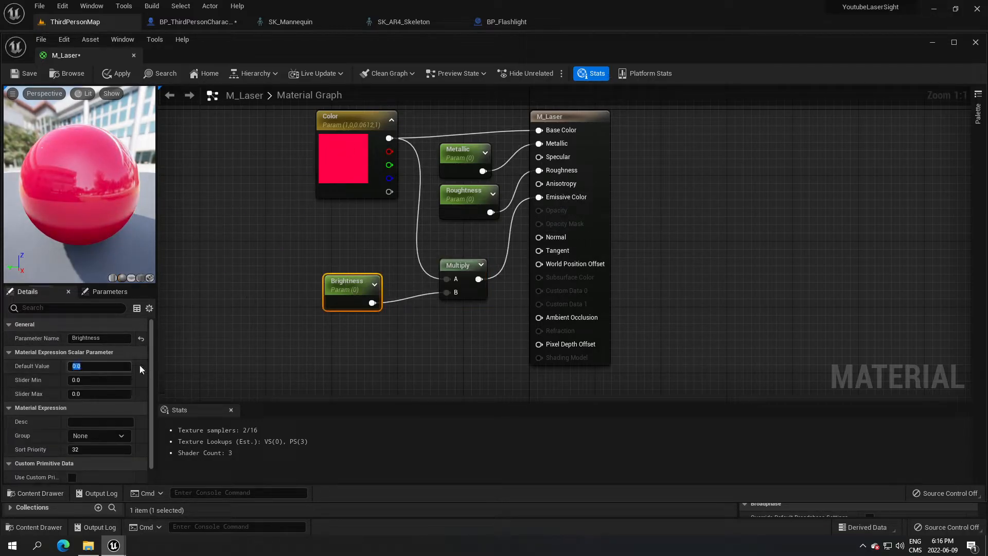
pyautogui.write('100')
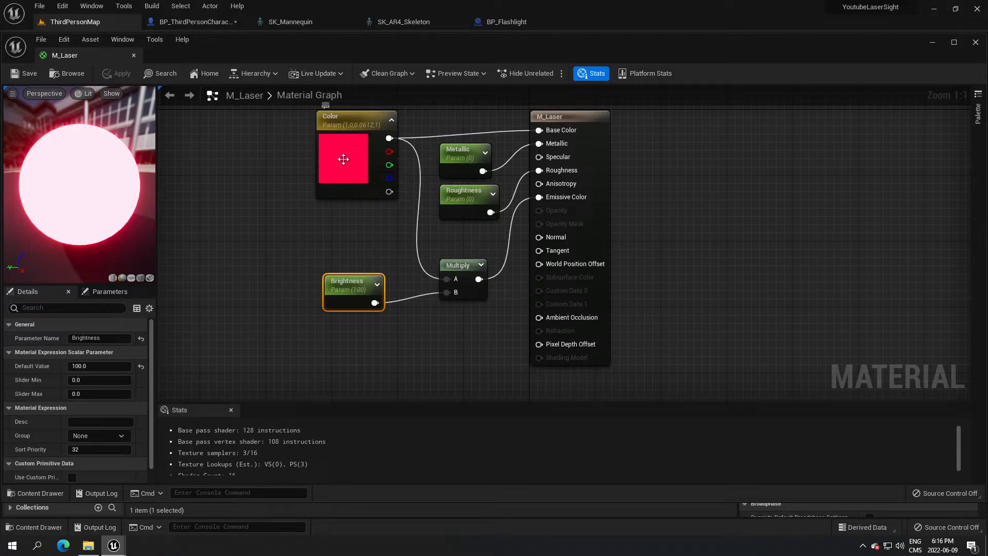
pyautogui.moveTo(339, 155)
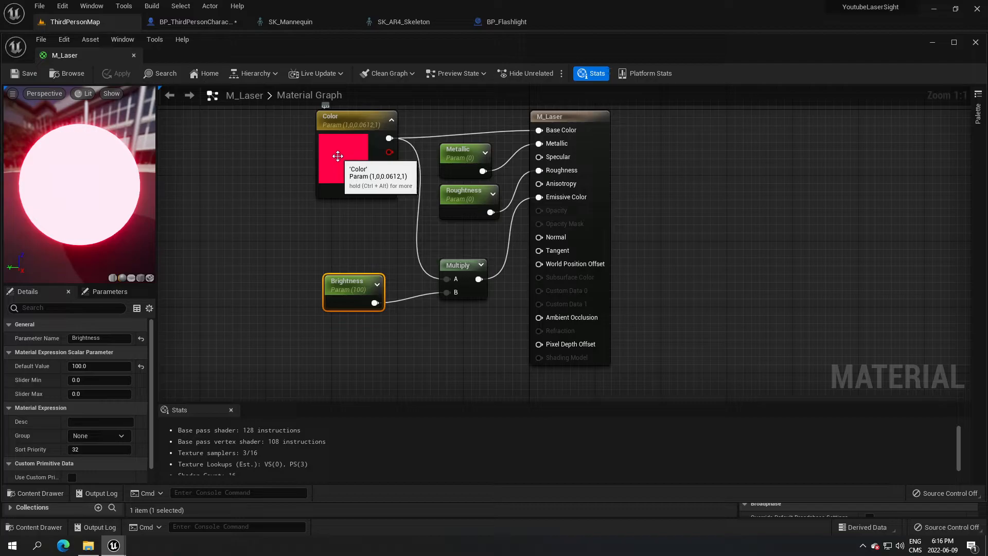
pyautogui.moveTo(135, 153)
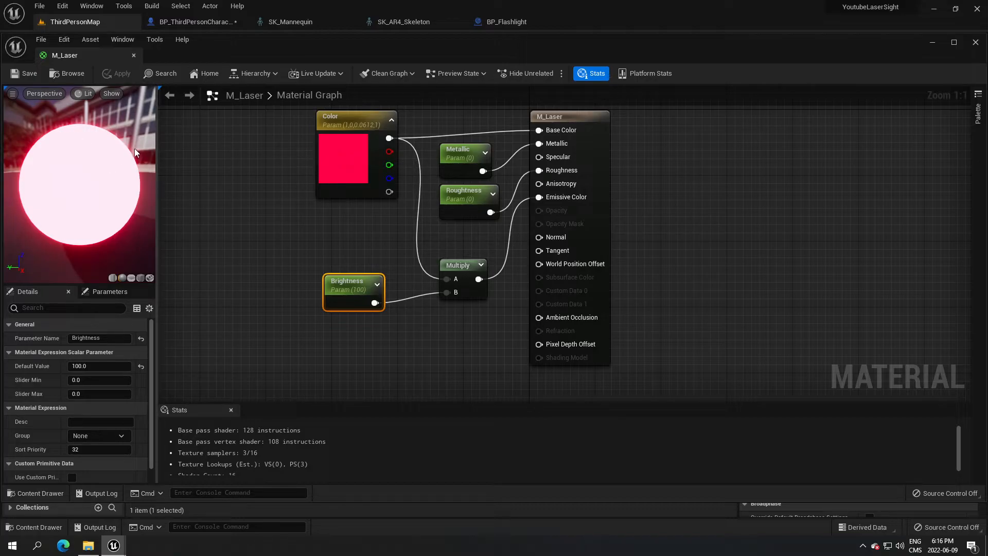
pyautogui.moveTo(221, 191)
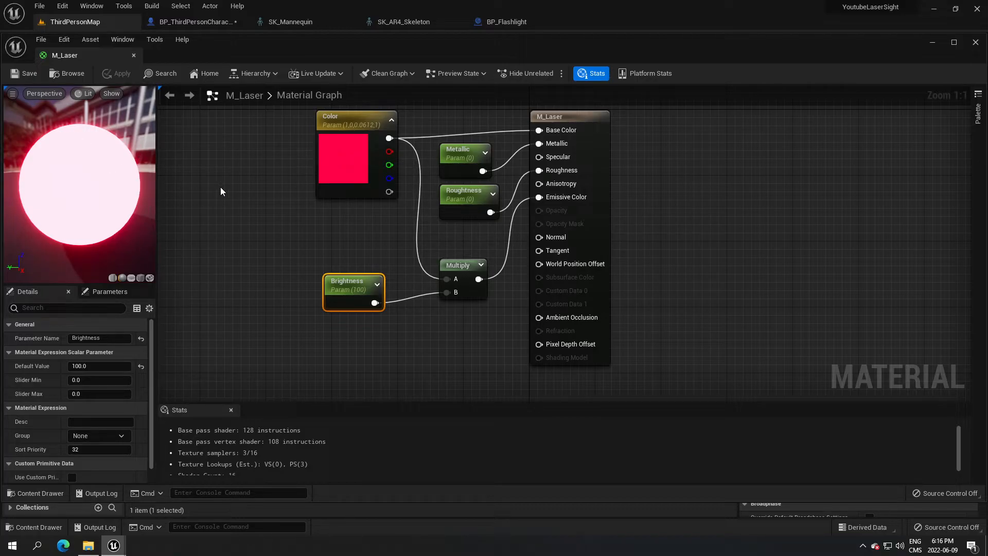
pyautogui.moveTo(342, 148)
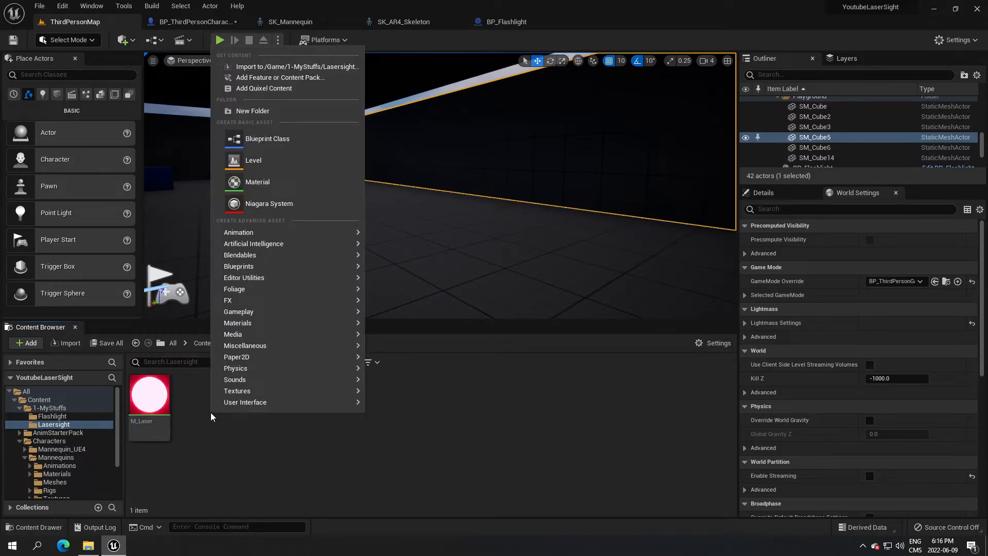
pyautogui.moveTo(270, 202)
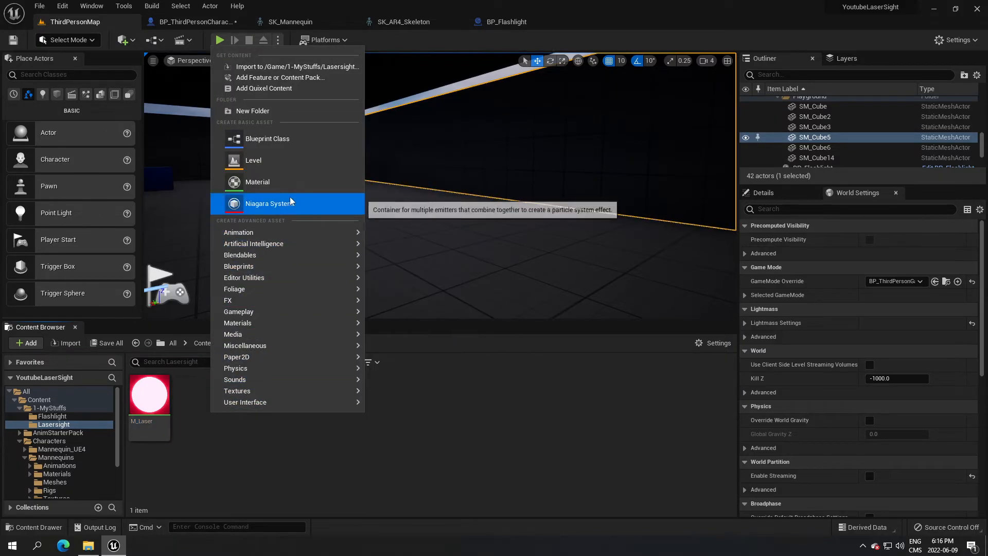
pyautogui.moveTo(314, 210)
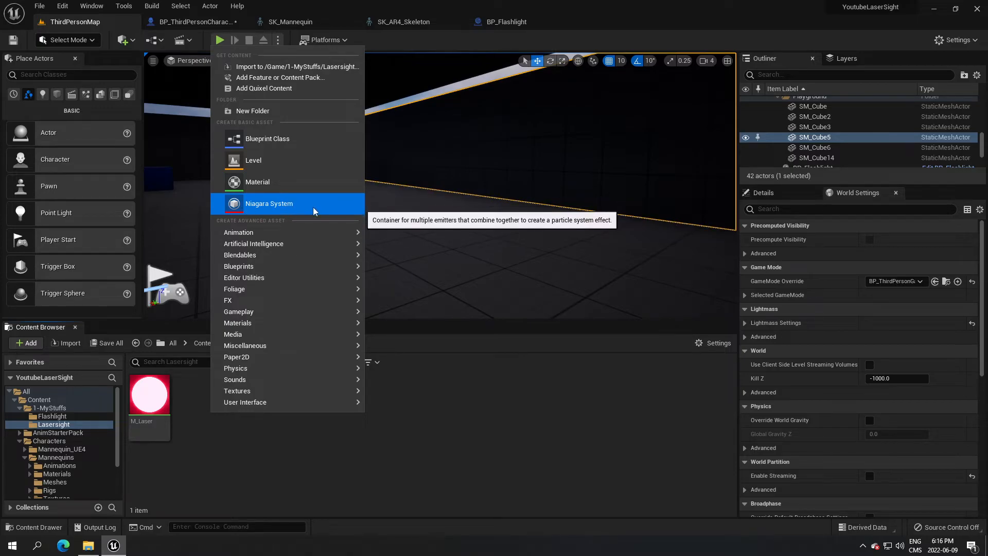
pyautogui.moveTo(306, 208)
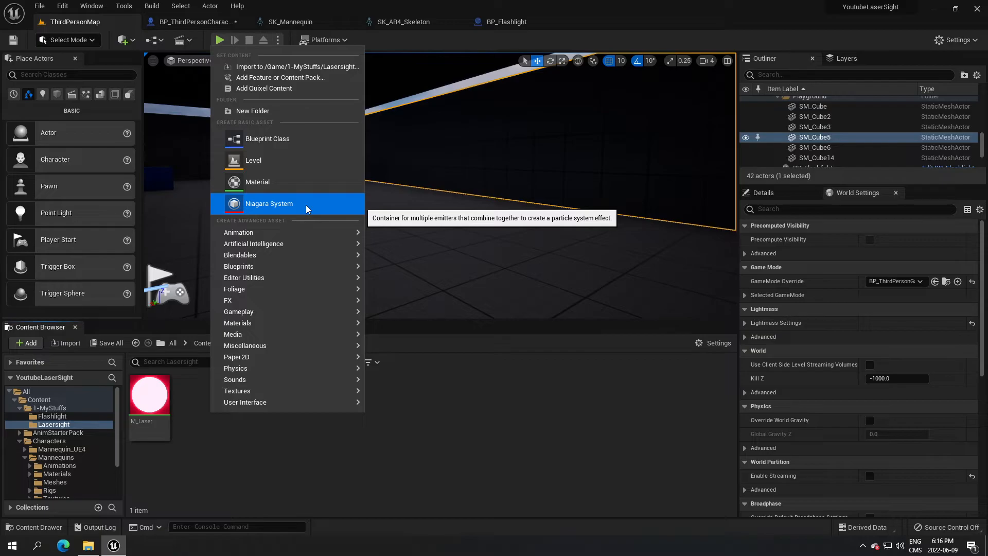
# Create a Particle System asset named P_Laser beside M_Laser and open it in Cascade.
pyautogui.write('parti')
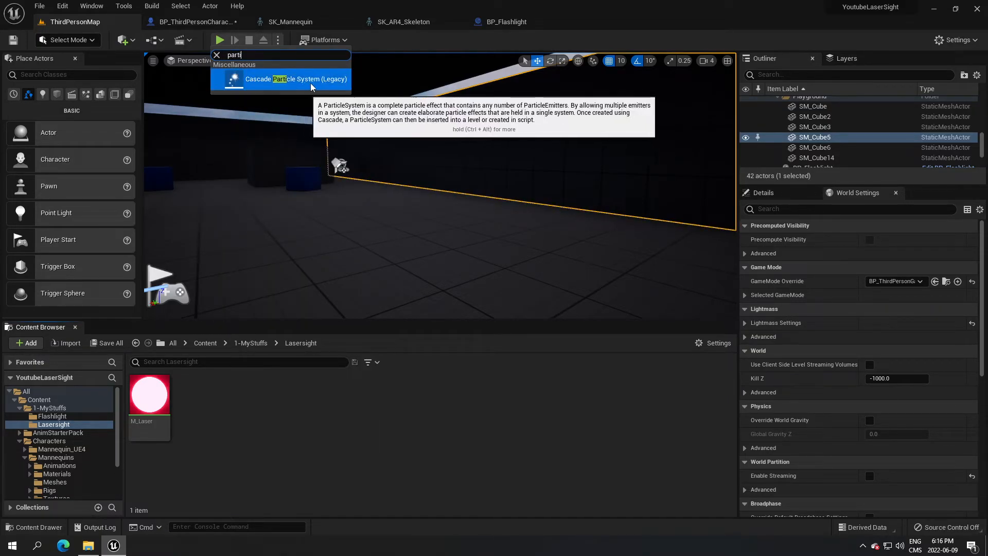
pyautogui.click(295, 79)
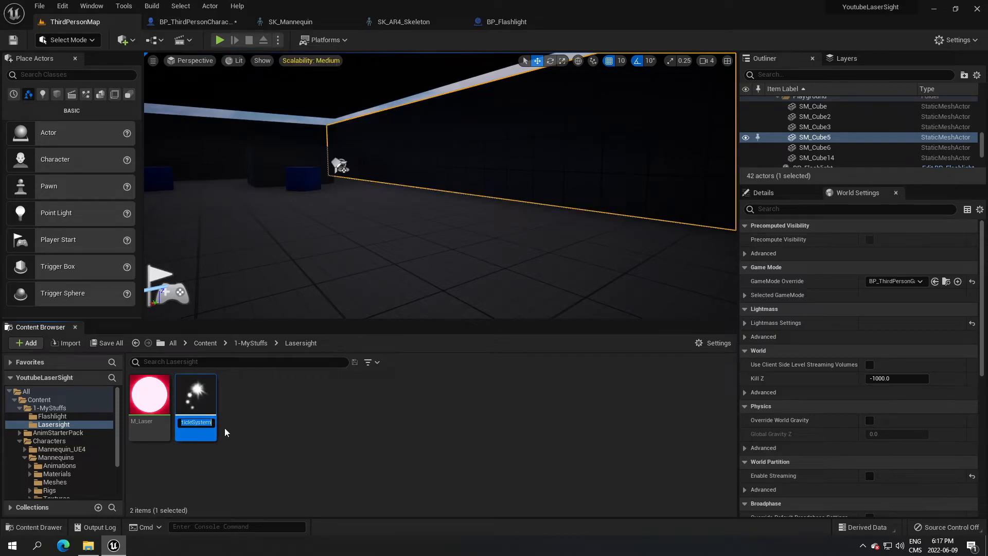
pyautogui.write('P_Laser')
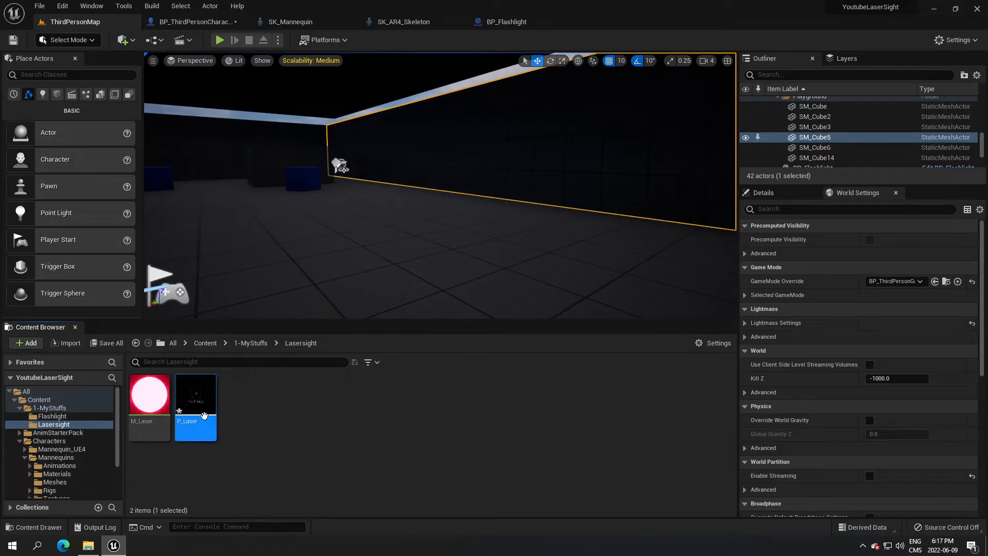
pyautogui.doubleClick(196, 403)
pyautogui.write('beam')
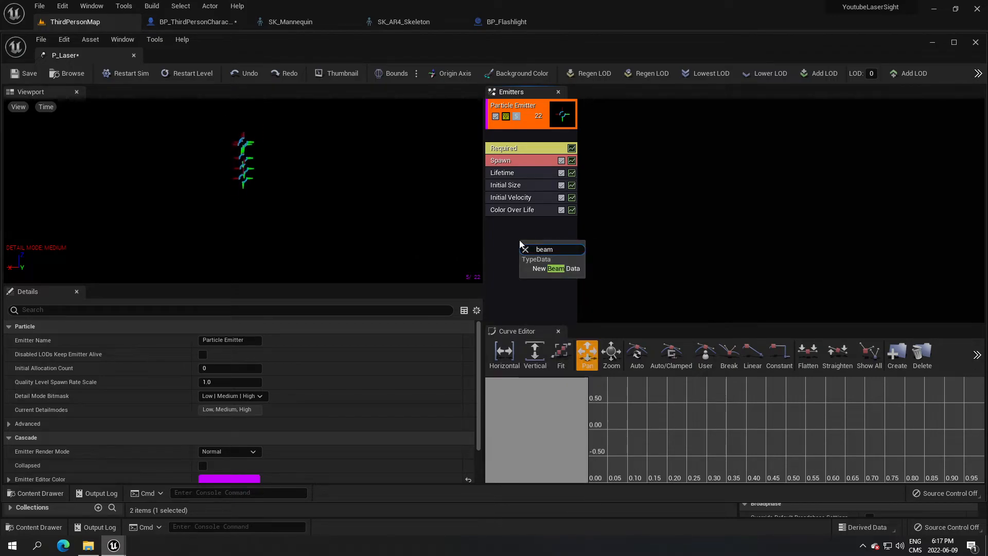
# Switch the emitter to beam data and remove the Lifetime, Initial Velocity and Color Over Life modules.
pyautogui.click(556, 269)
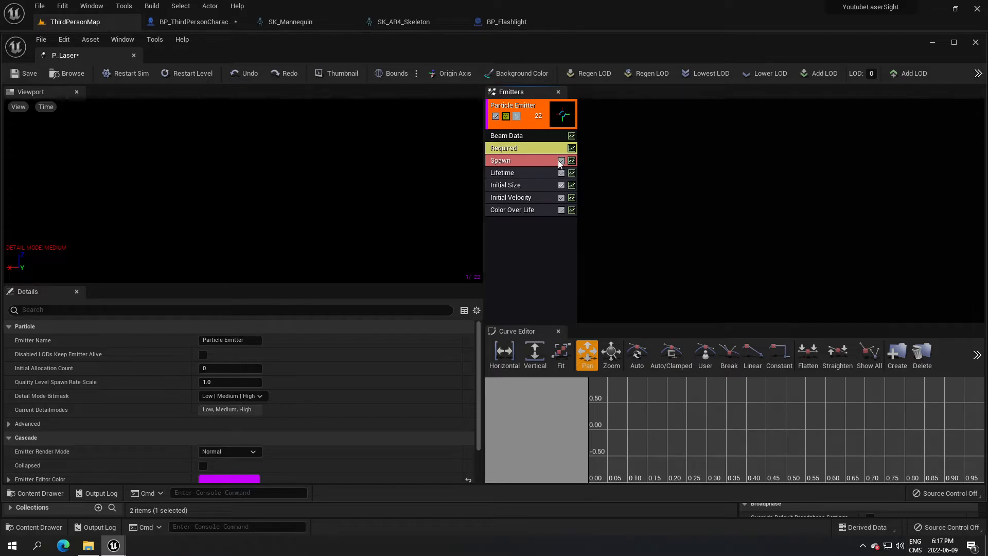
pyautogui.click(560, 160)
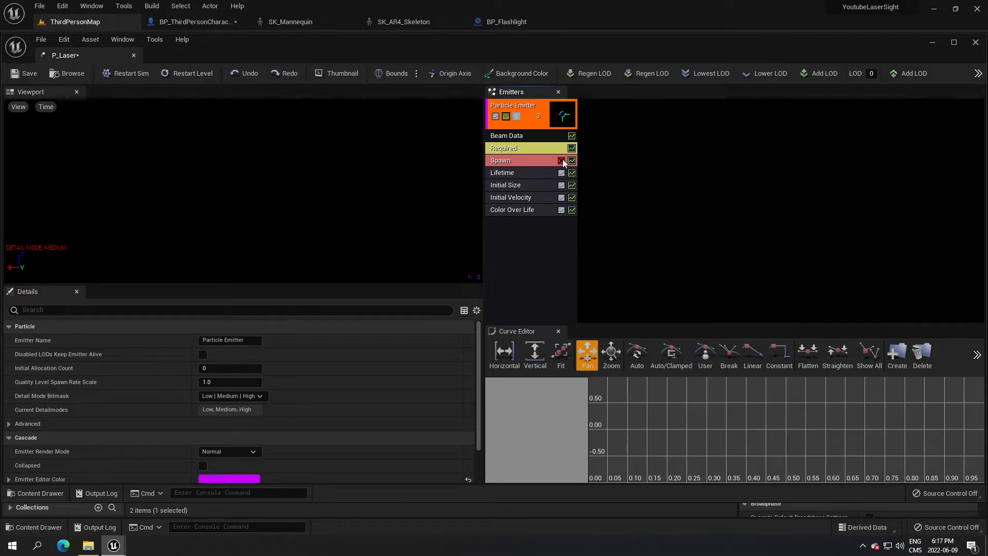
pyautogui.click(502, 172)
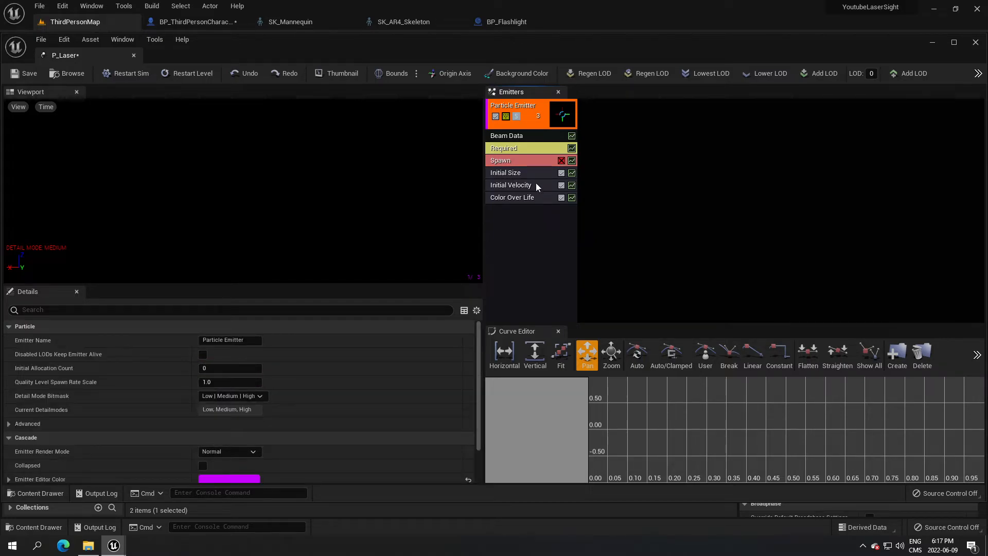
pyautogui.click(513, 197)
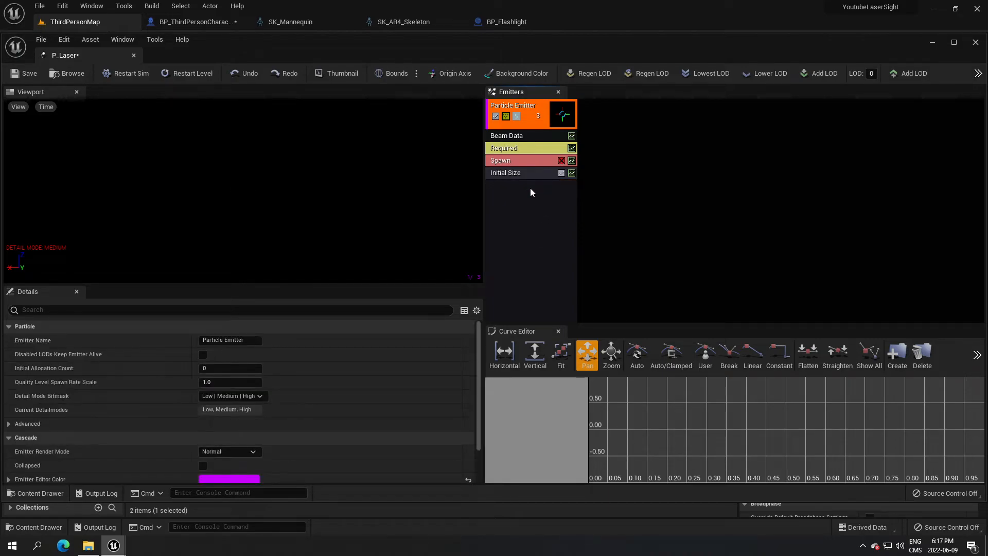
# Add Initial Color, Beam Source and Beam Target modules to the emitter.
pyautogui.rightClick(531, 192)
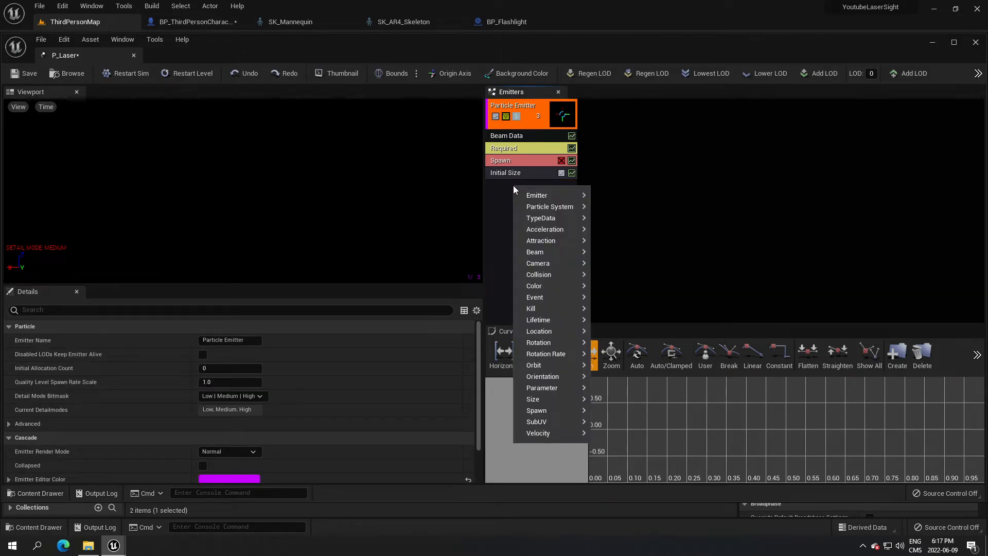
pyautogui.write('inito')
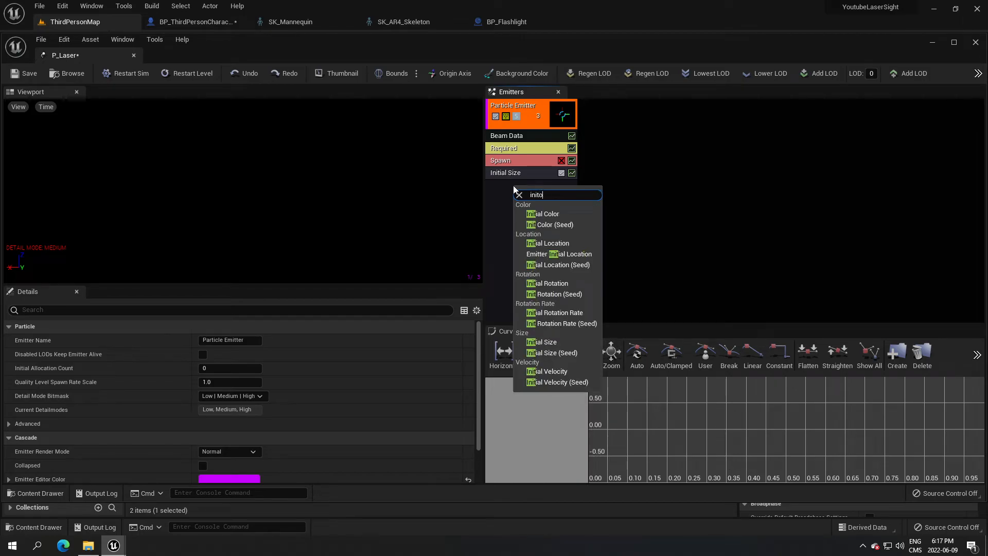
pyautogui.press('Backspace')
pyautogui.write('ial')
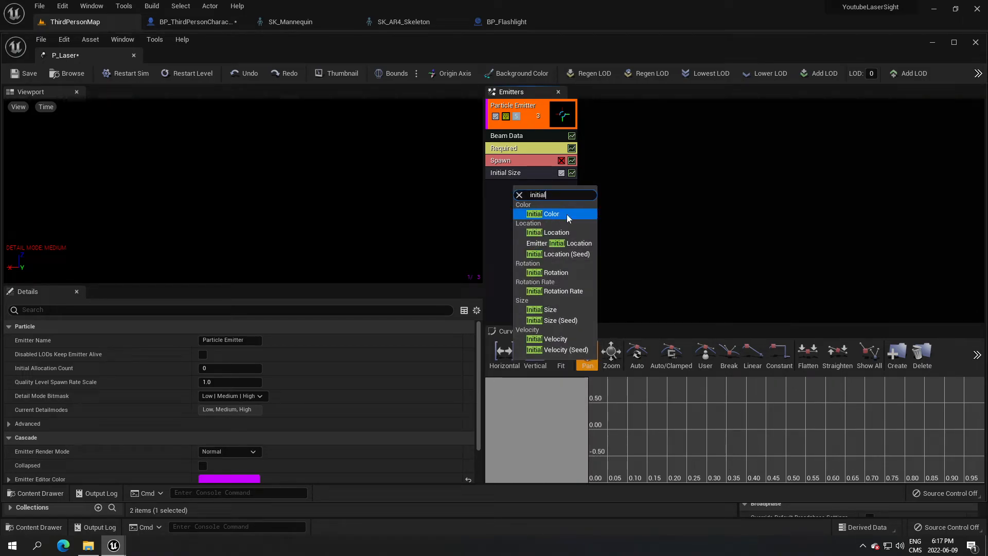
pyautogui.click(550, 213)
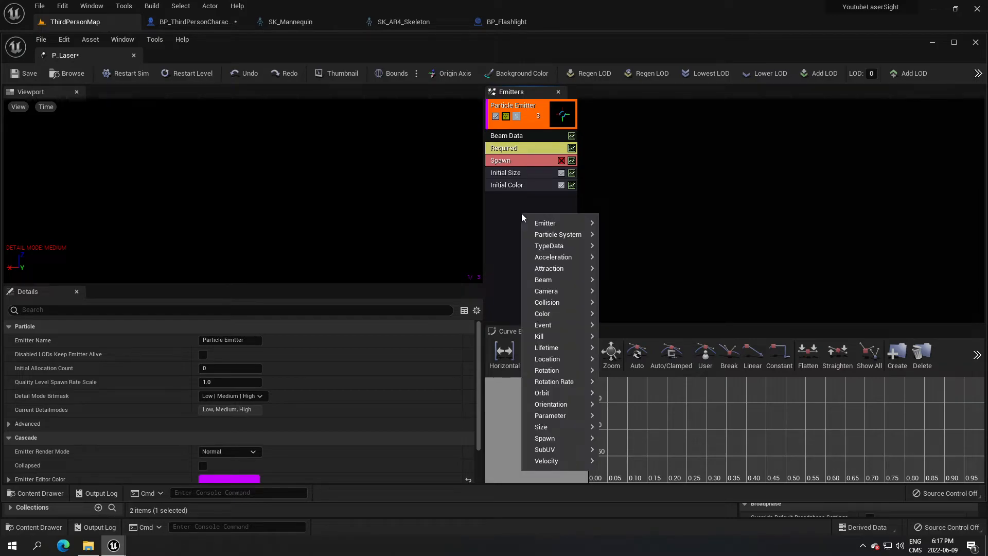
pyautogui.write('source')
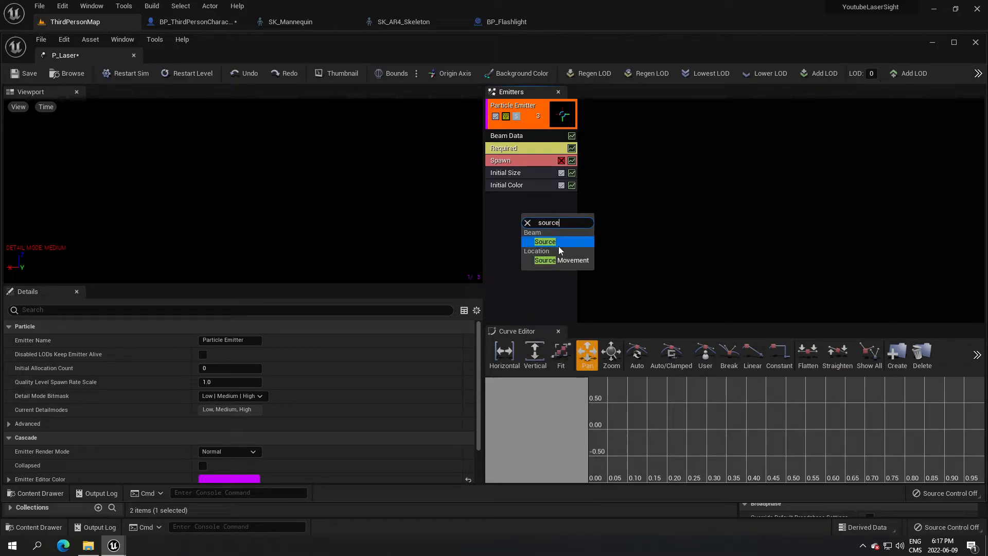
pyautogui.click(544, 241)
pyautogui.write('target')
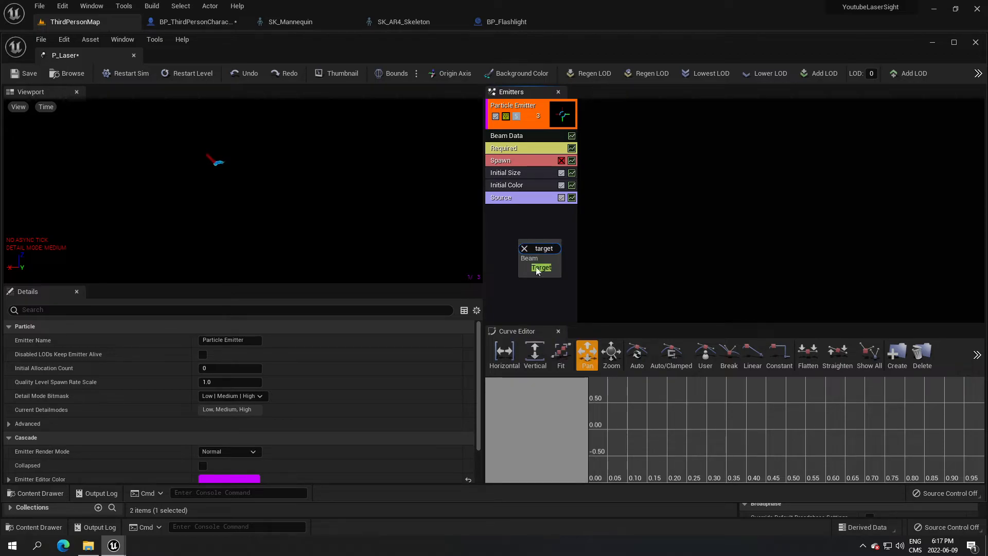
pyautogui.click(540, 268)
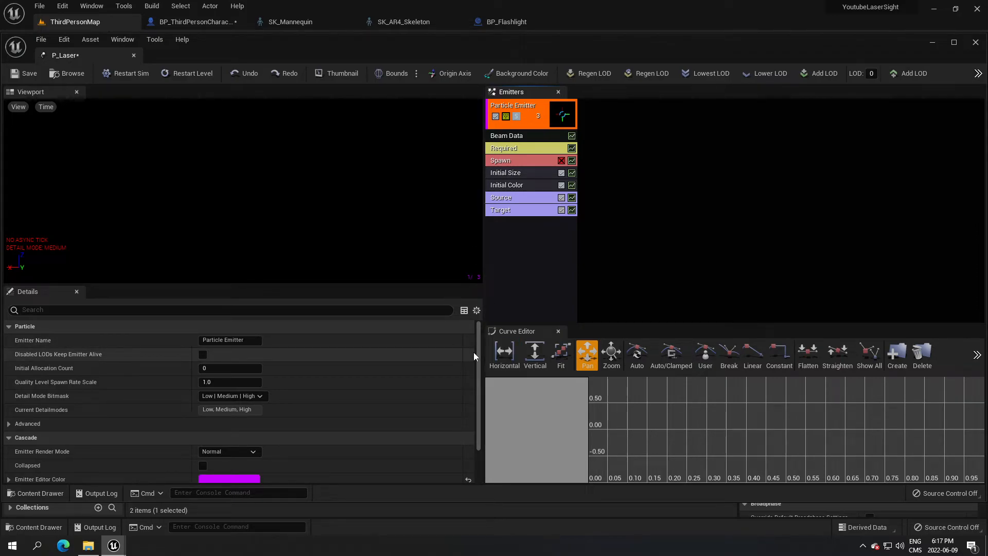
pyautogui.moveTo(536, 142)
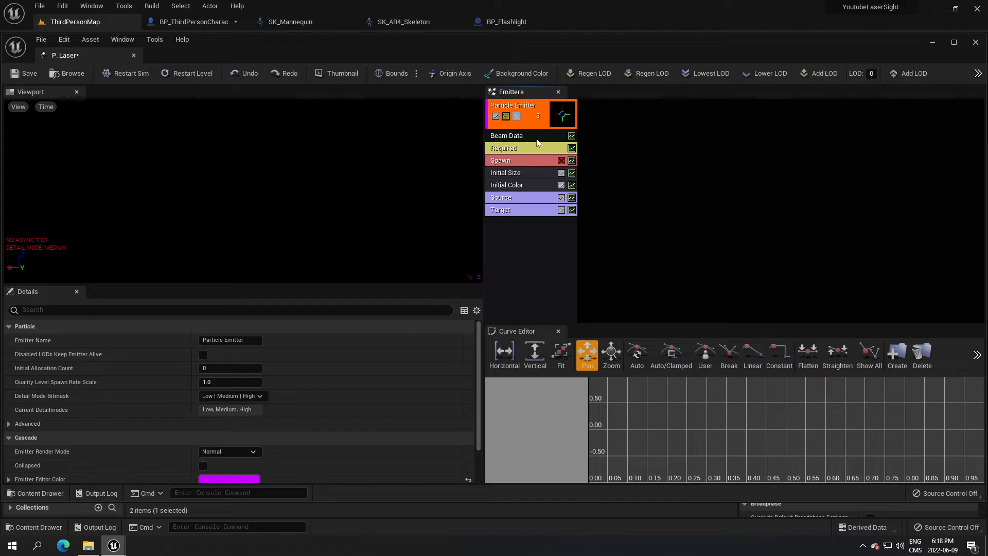
# Set the Required module's Material to M_Laser.
pyautogui.click(507, 135)
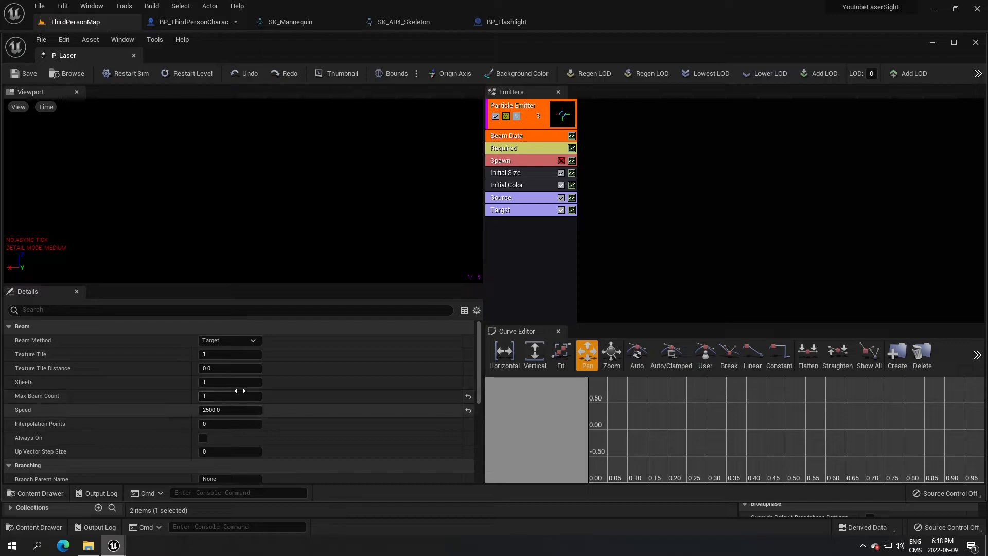
pyautogui.click(503, 148)
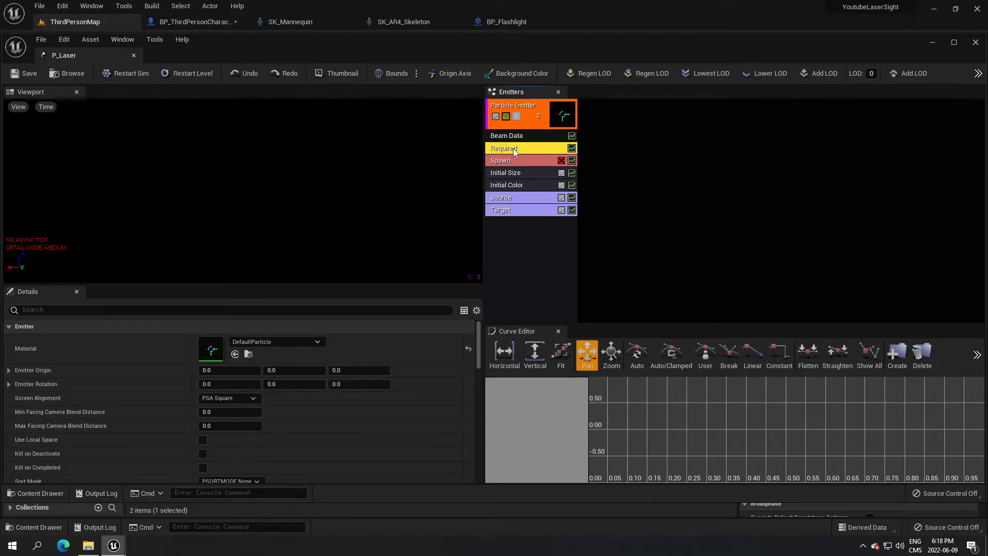
pyautogui.moveTo(506, 160)
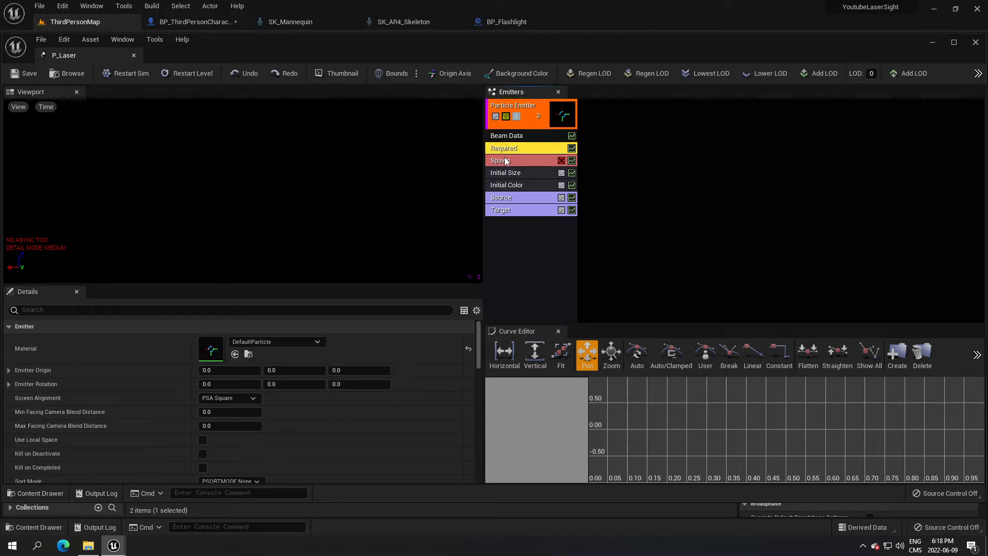
pyautogui.moveTo(514, 157)
pyautogui.write('m')
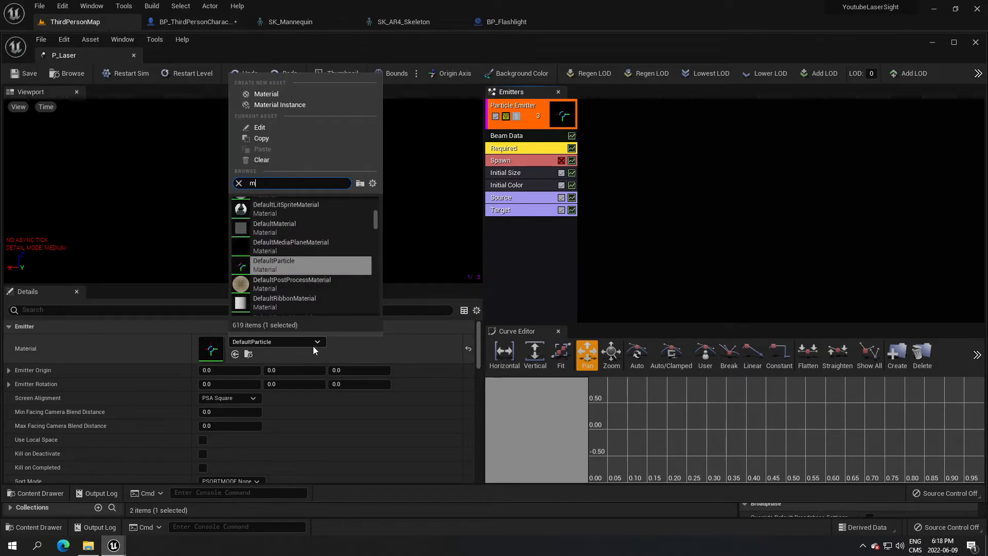
pyautogui.write('_')
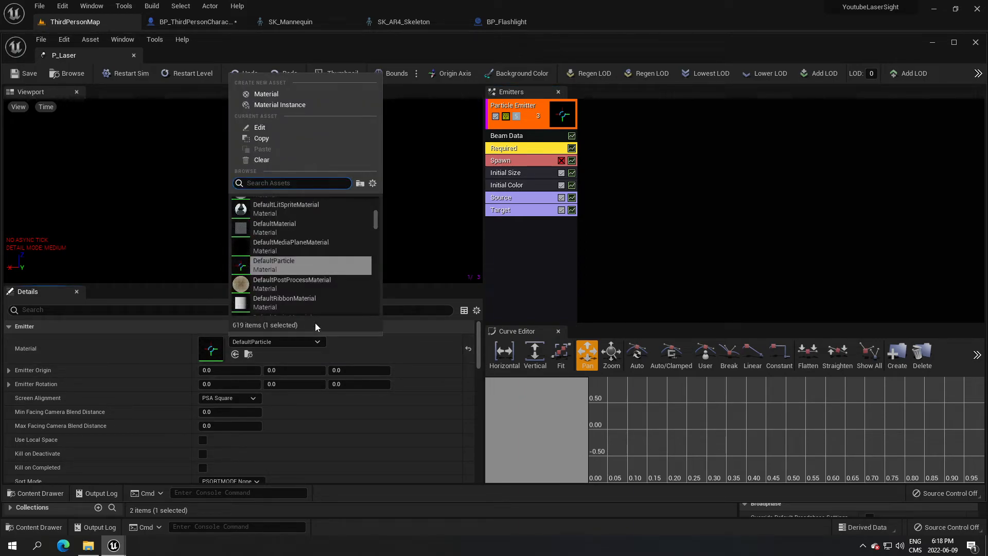
pyautogui.write('laser')
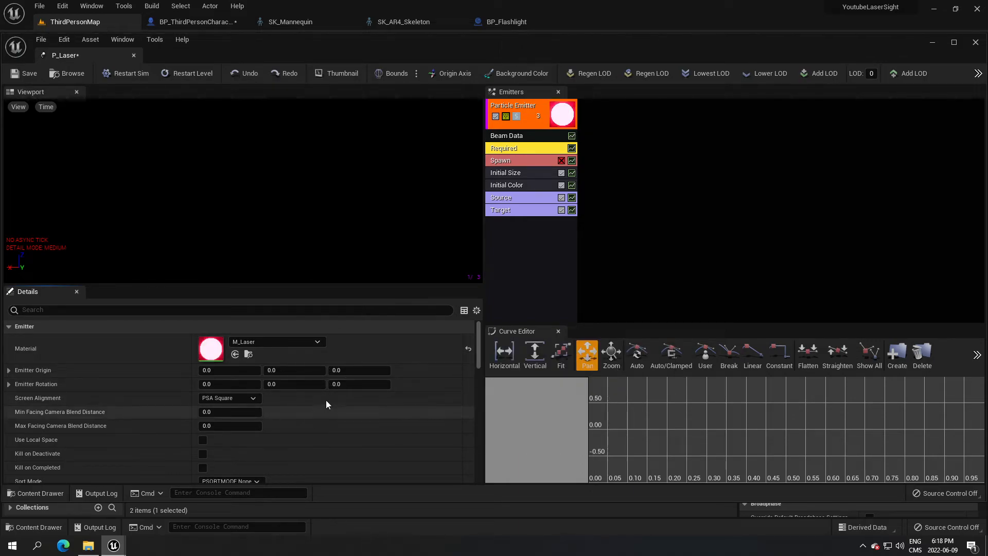
pyautogui.moveTo(325, 398)
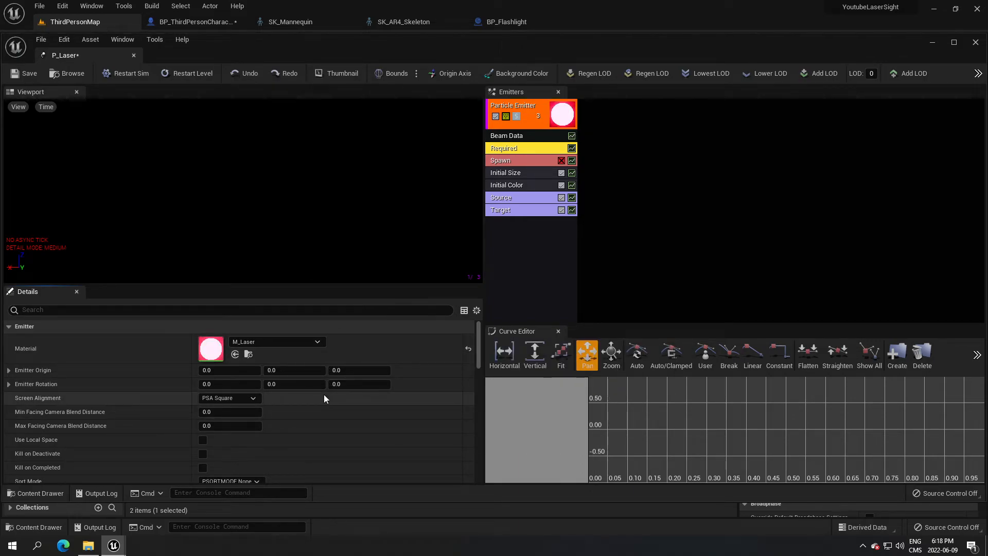
pyautogui.moveTo(443, 404)
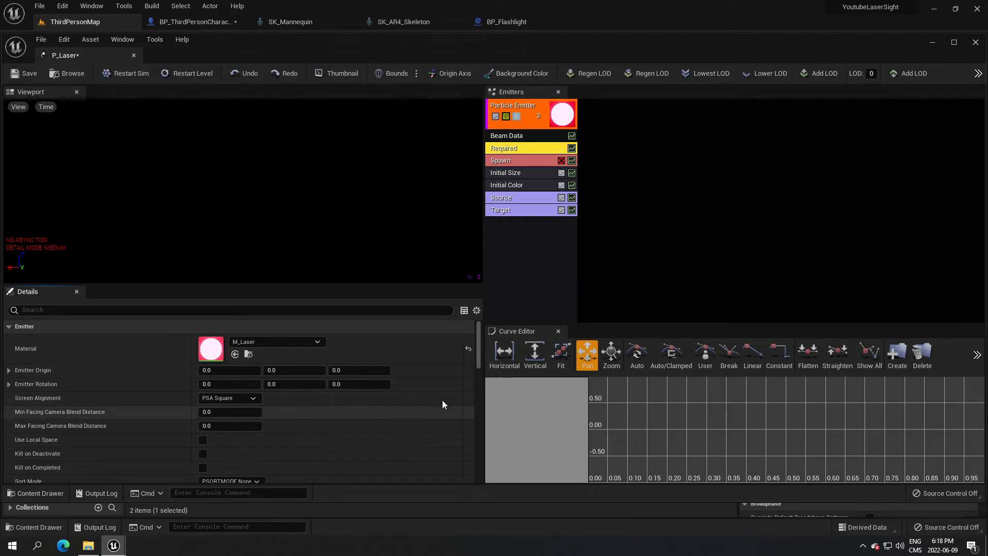
pyautogui.scroll(-3)
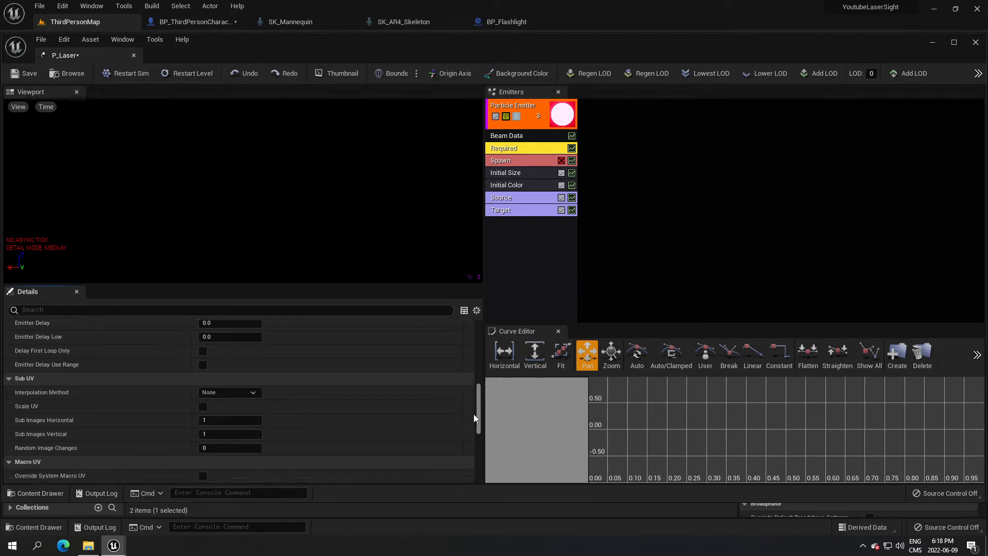
pyautogui.scroll(-3)
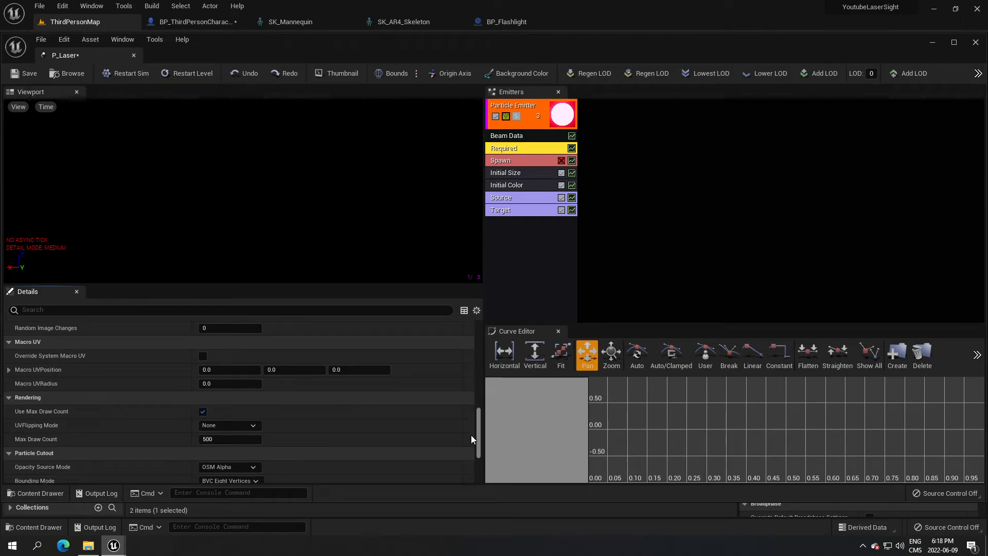
pyautogui.scroll(3)
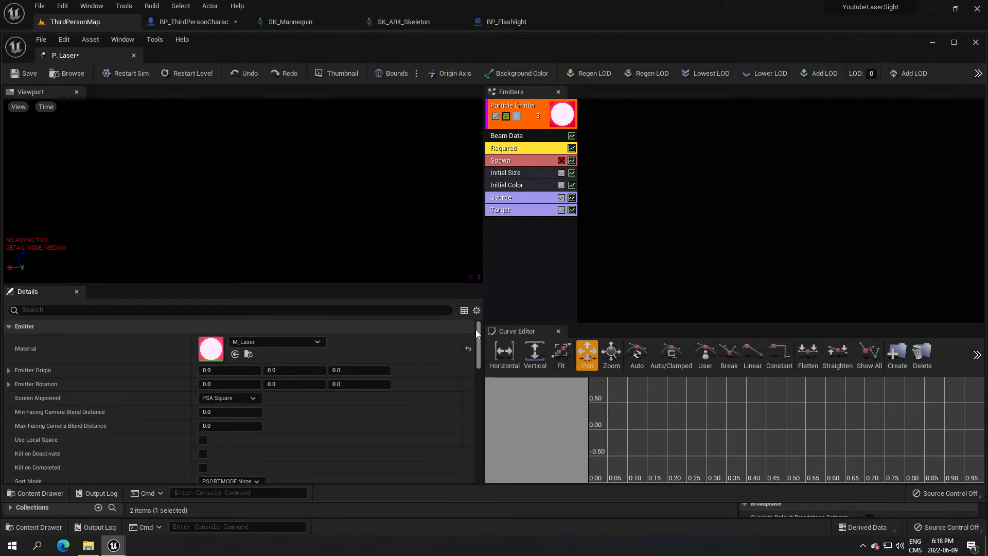
# Set Initial Size Start Size Max to 0,0,0 and Min to 5,5,5.
pyautogui.click(506, 172)
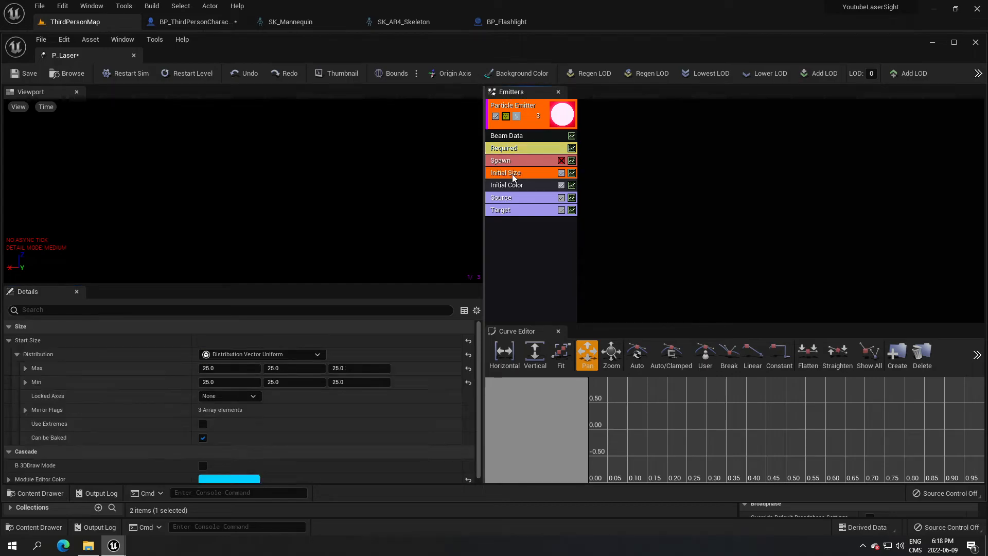
pyautogui.moveTo(462, 206)
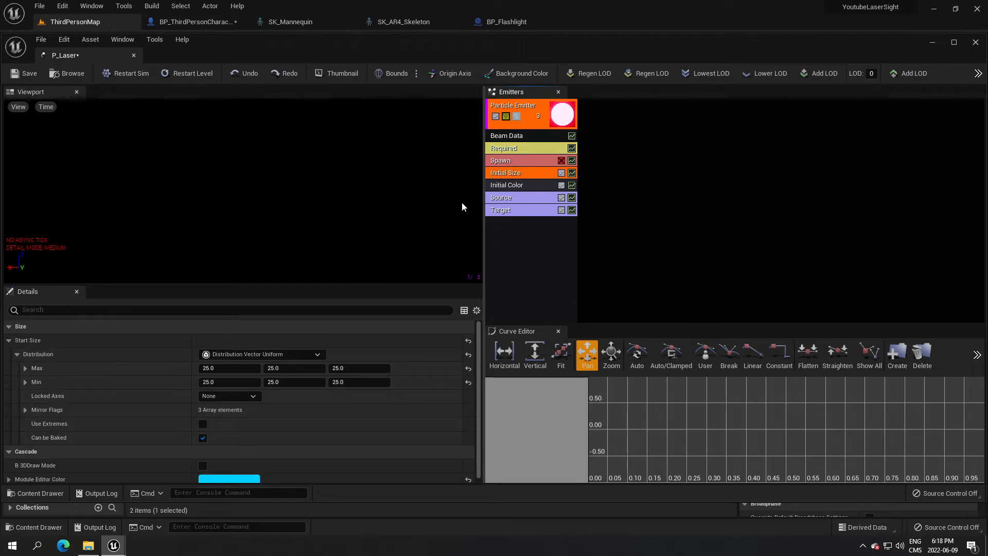
pyautogui.moveTo(312, 398)
pyautogui.write('0')
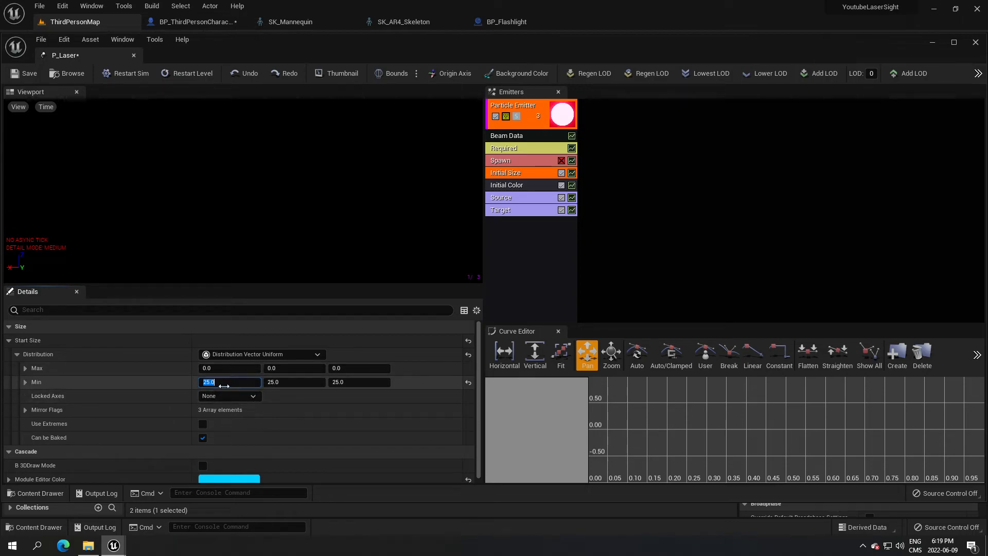
pyautogui.moveTo(229, 382)
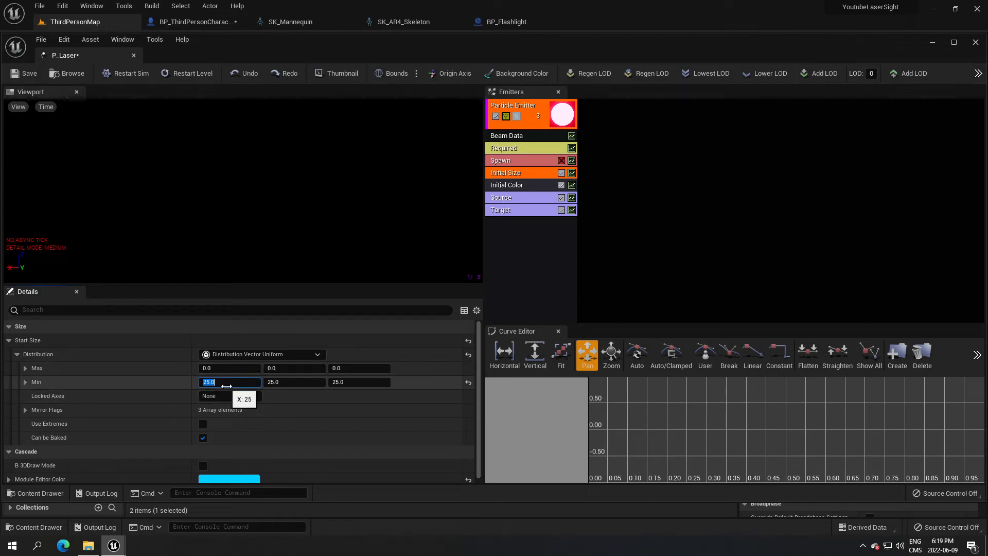
pyautogui.write('5')
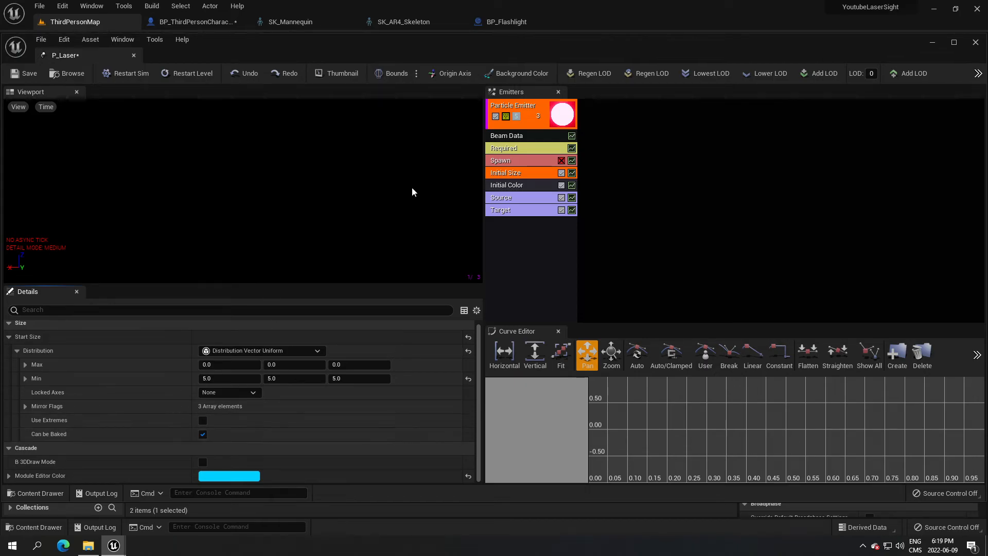
# Check Initial Color's white constant RGB values, then view the beam Source settings.
pyautogui.click(506, 185)
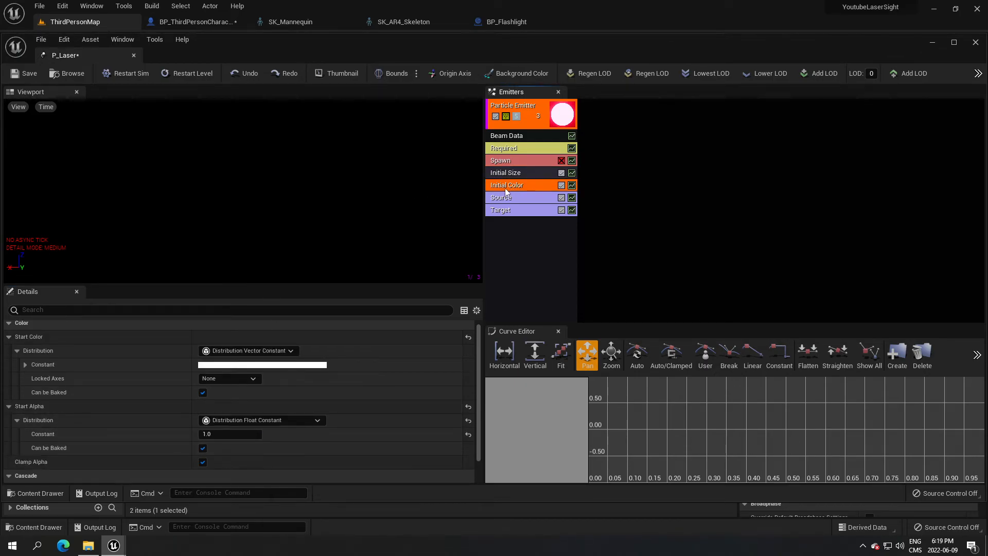
pyautogui.moveTo(351, 273)
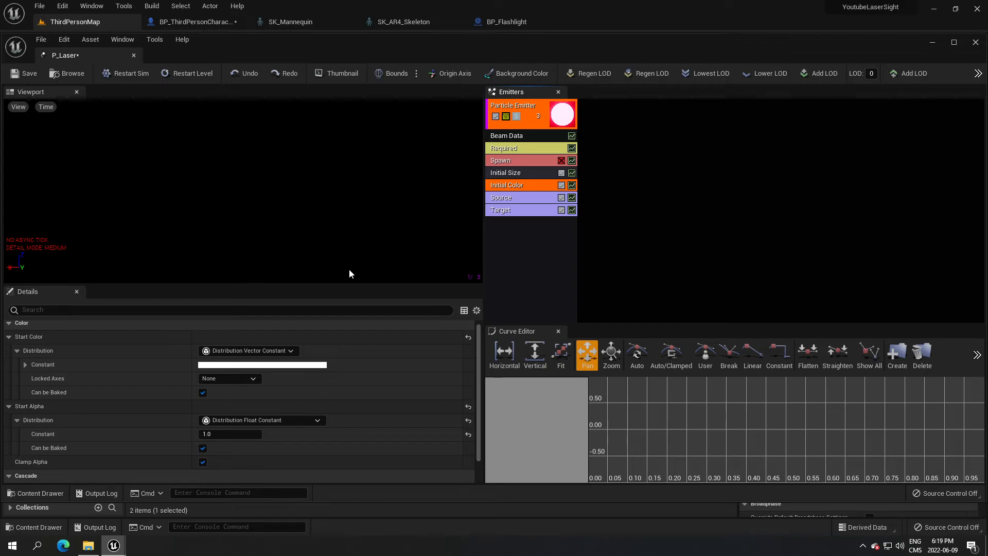
pyautogui.moveTo(439, 306)
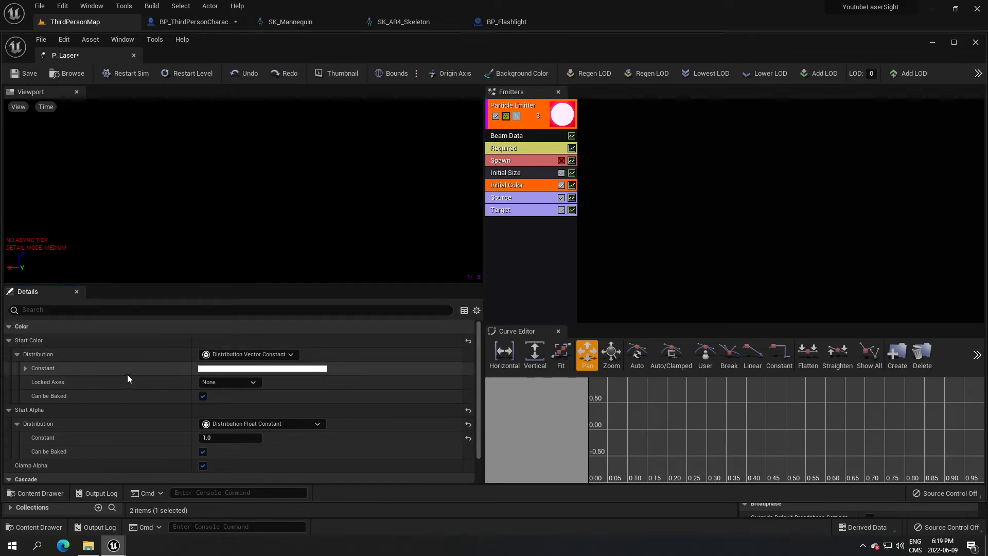
pyautogui.click(25, 367)
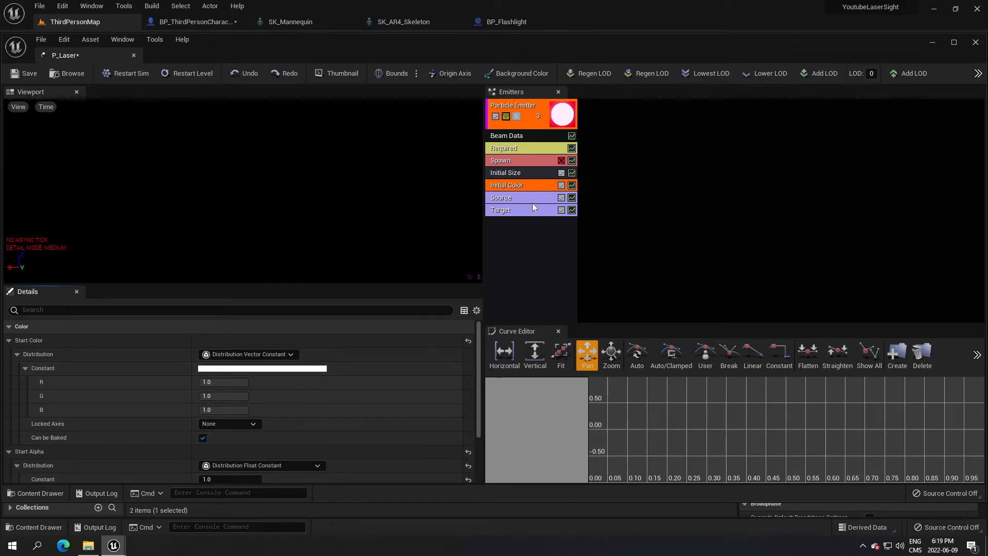
pyautogui.click(500, 198)
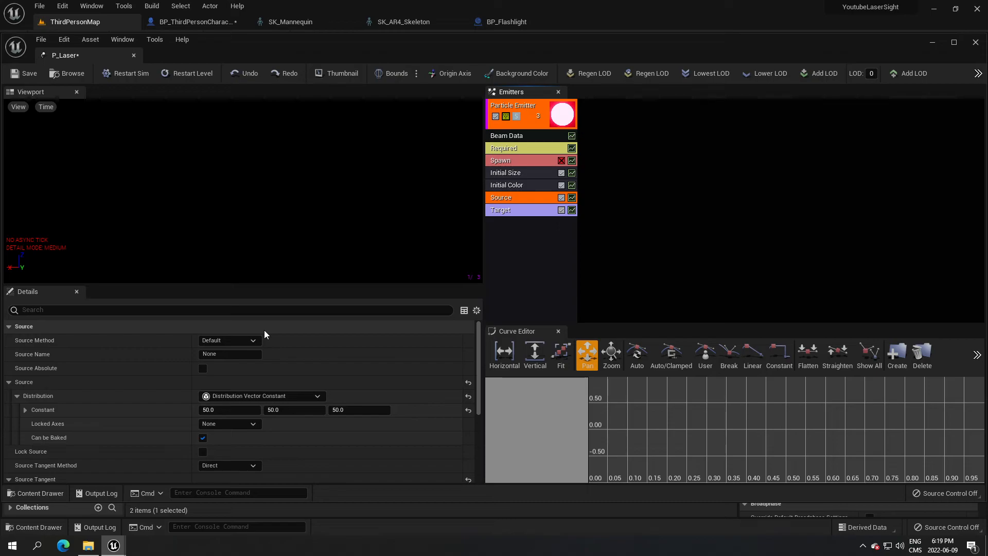
# Set the beam Source Method to User Set with a constant of 100 per axis.
pyautogui.click(229, 341)
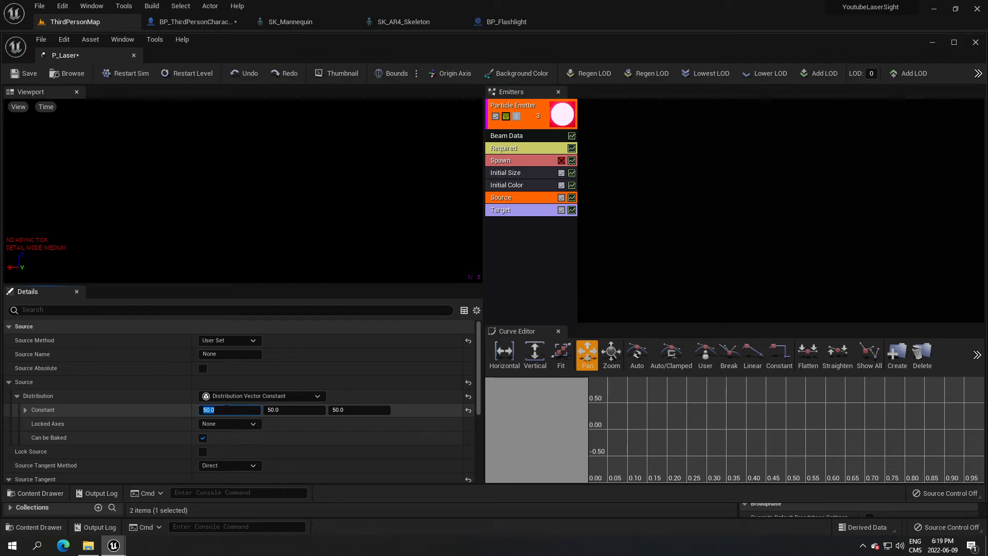
pyautogui.write('100')
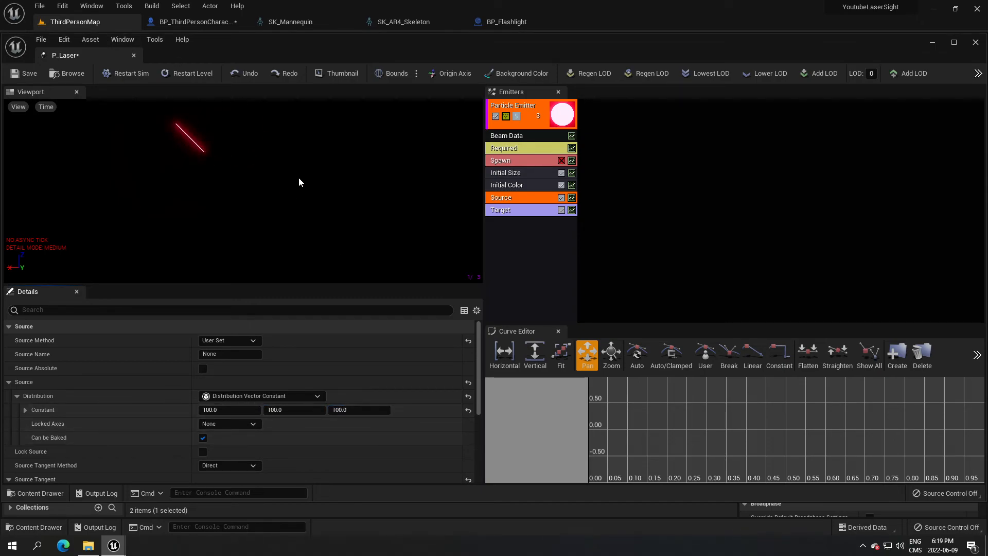
pyautogui.click(500, 210)
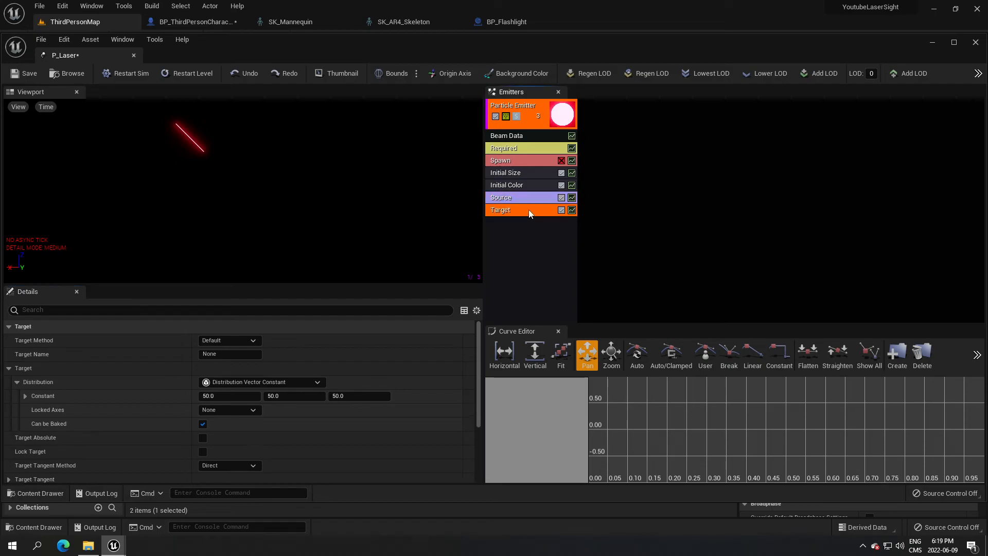
# Set the beam Target constant to 0, 0, 0 so the red laser spans the preview.
pyautogui.click(500, 209)
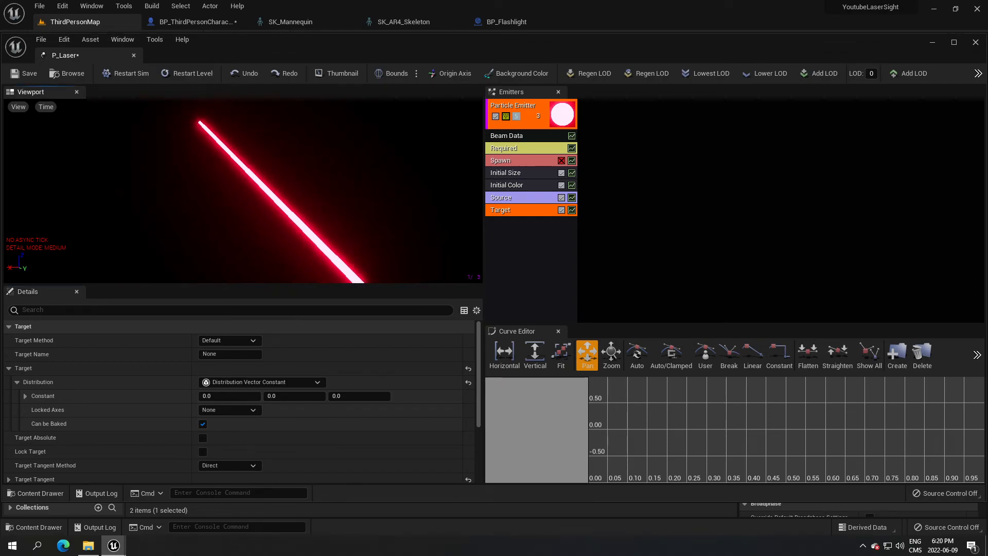
# Save P_Laser with its red laser beam running from 100 to 0.
pyautogui.click(23, 73)
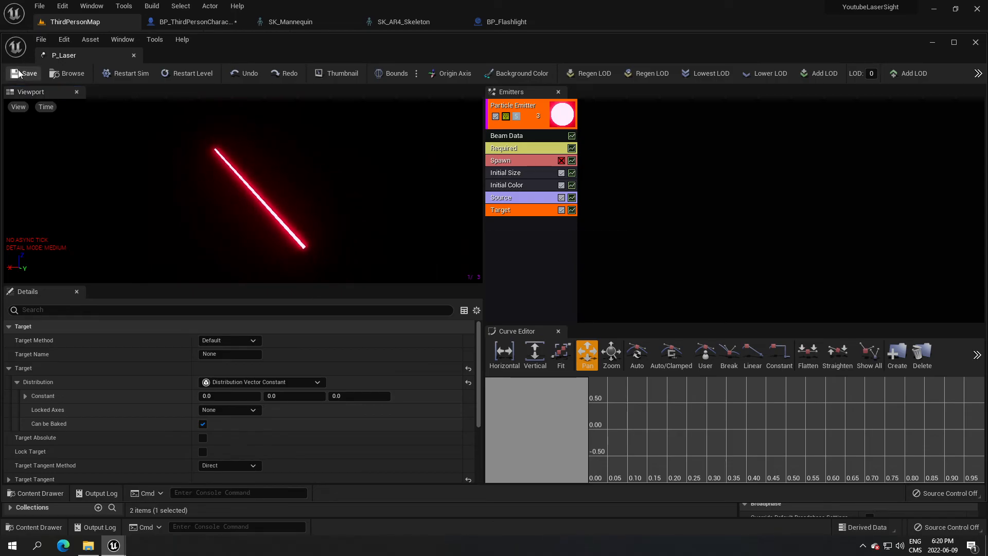
pyautogui.moveTo(525, 99)
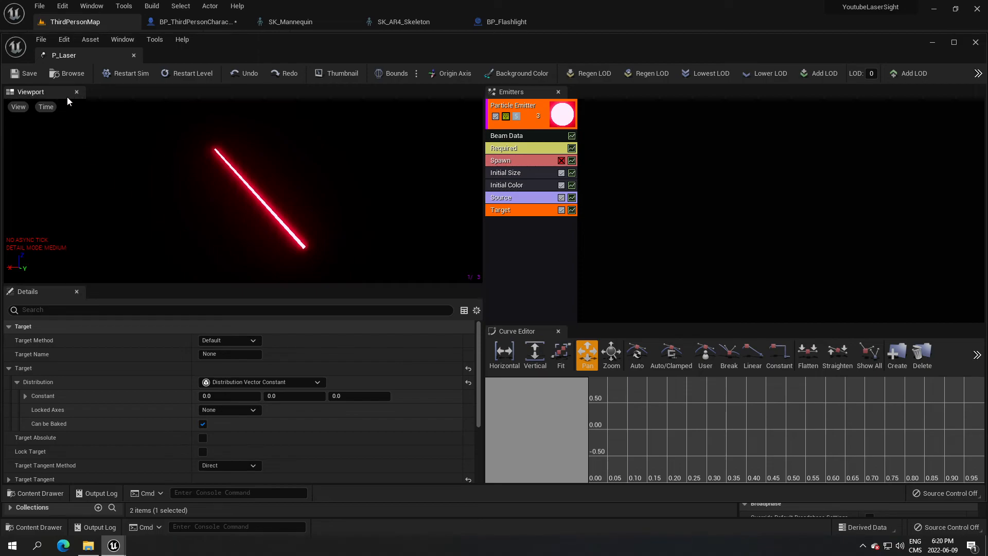
pyautogui.moveTo(473, 203)
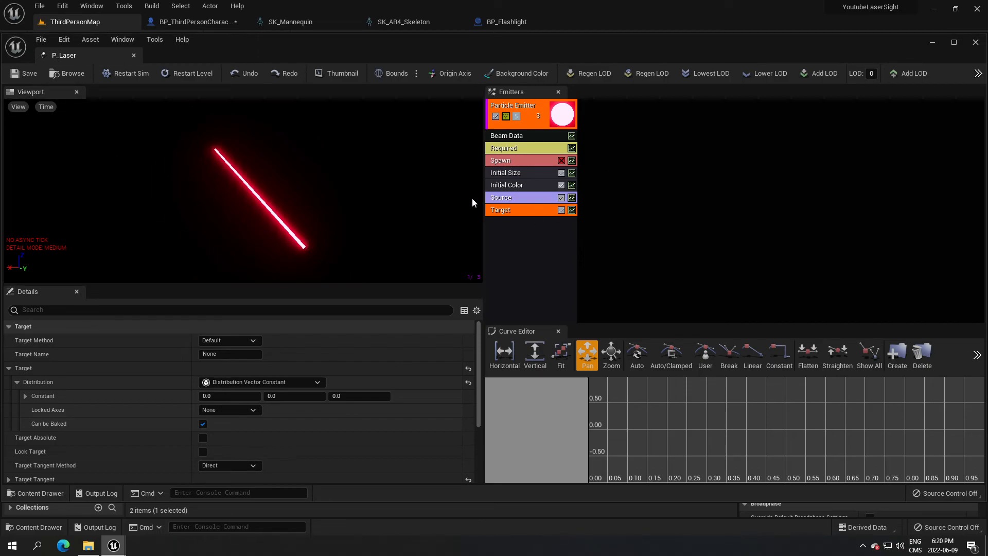
pyautogui.moveTo(168, 214)
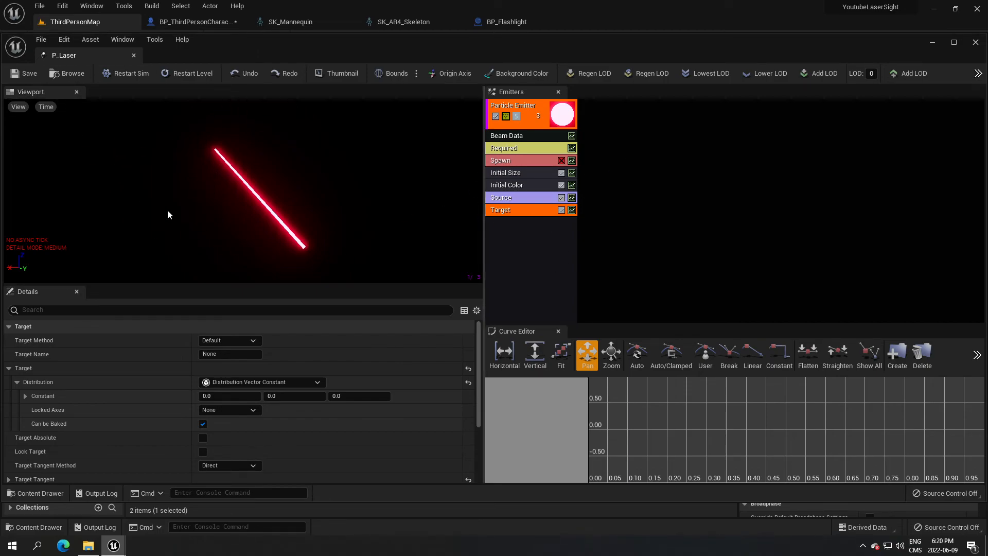
pyautogui.moveTo(345, 300)
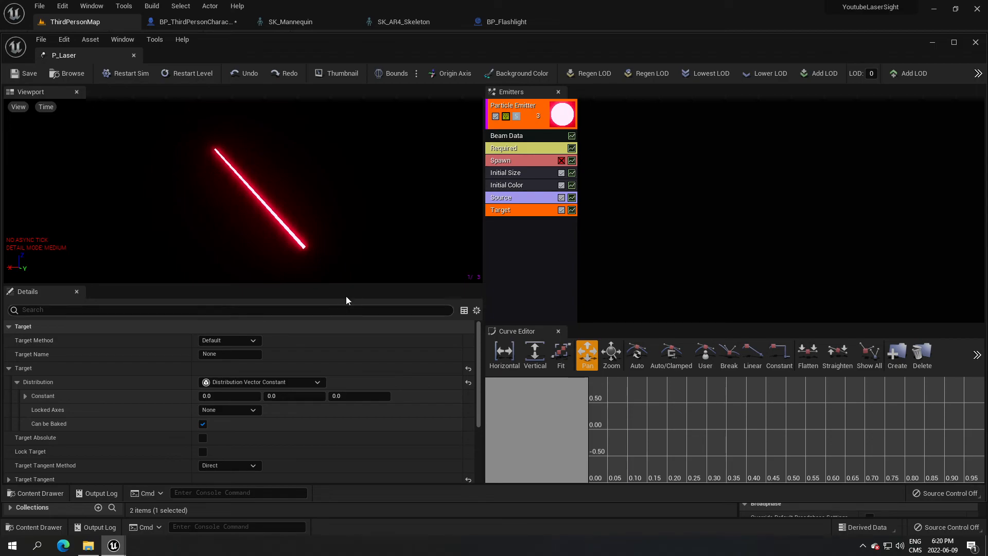
pyautogui.moveTo(139, 121)
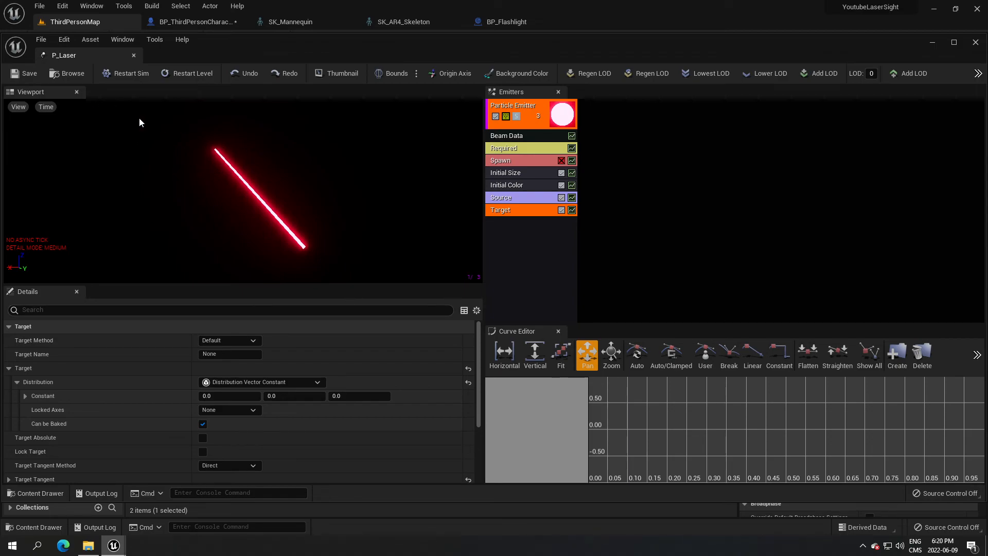